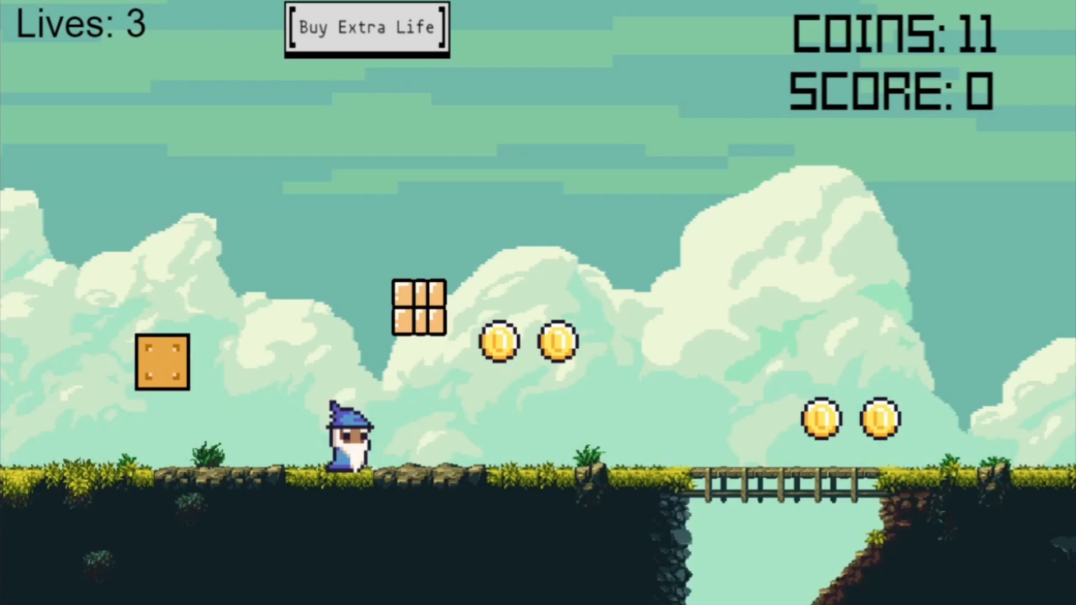
Create a new empty game project in Desktop & Mobile landscape format.
left_click(968, 160)
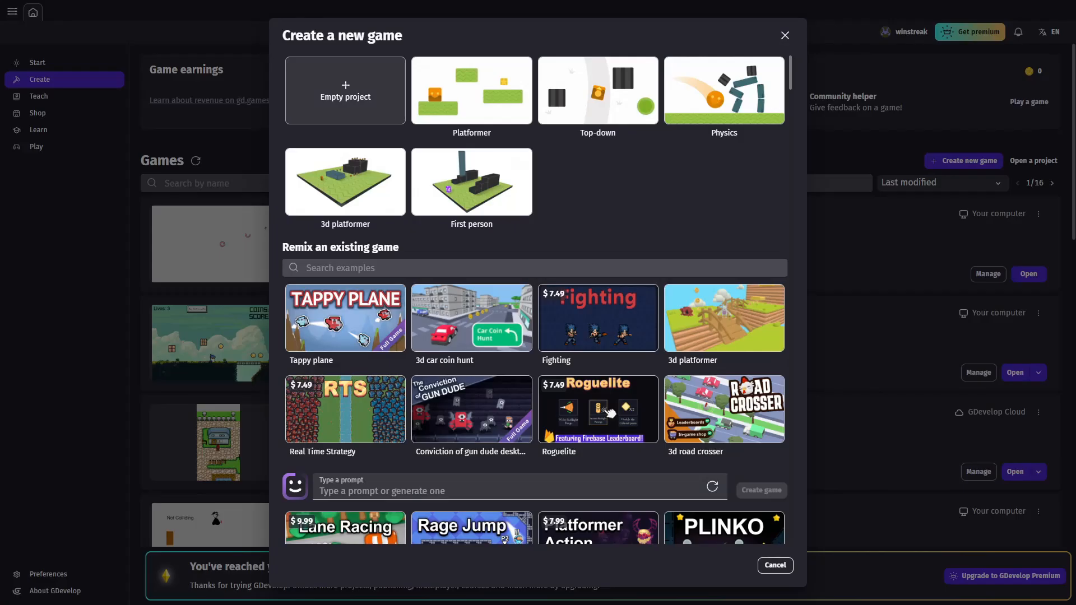
left_click(345, 91)
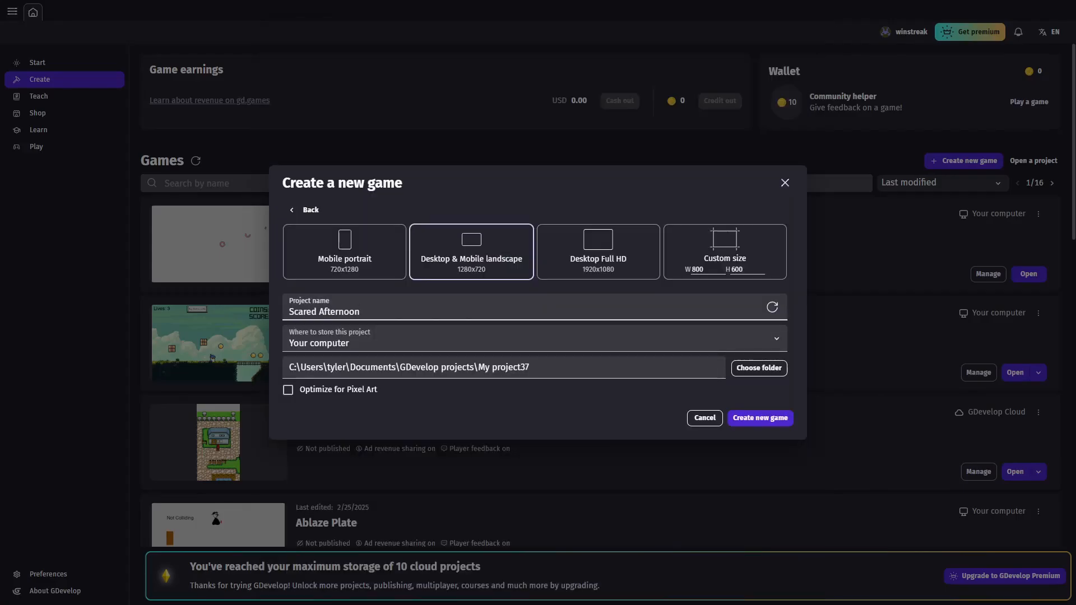
left_click(758, 418)
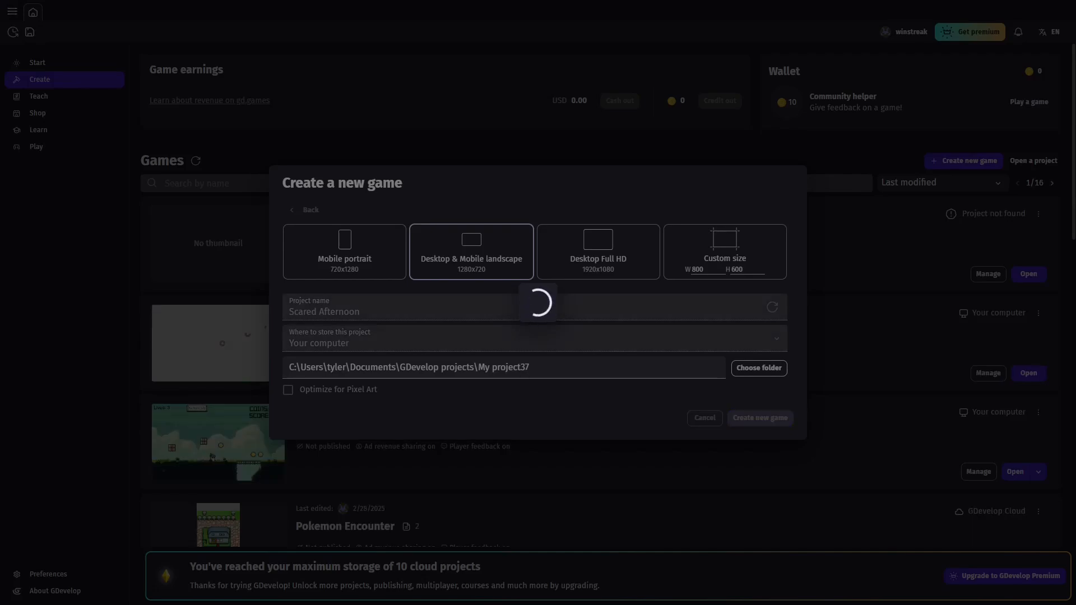
left_click(760, 418)
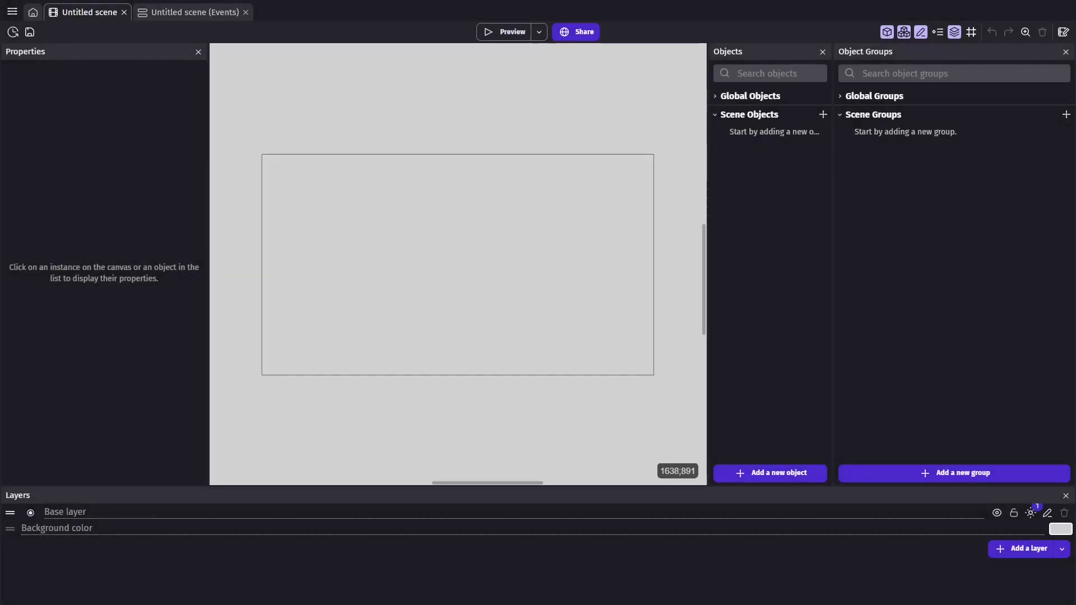
Add a Shape painter object RadialTimer with outline color 241;192;192, outline size 8 and fill opacity 0.
left_click(769, 473)
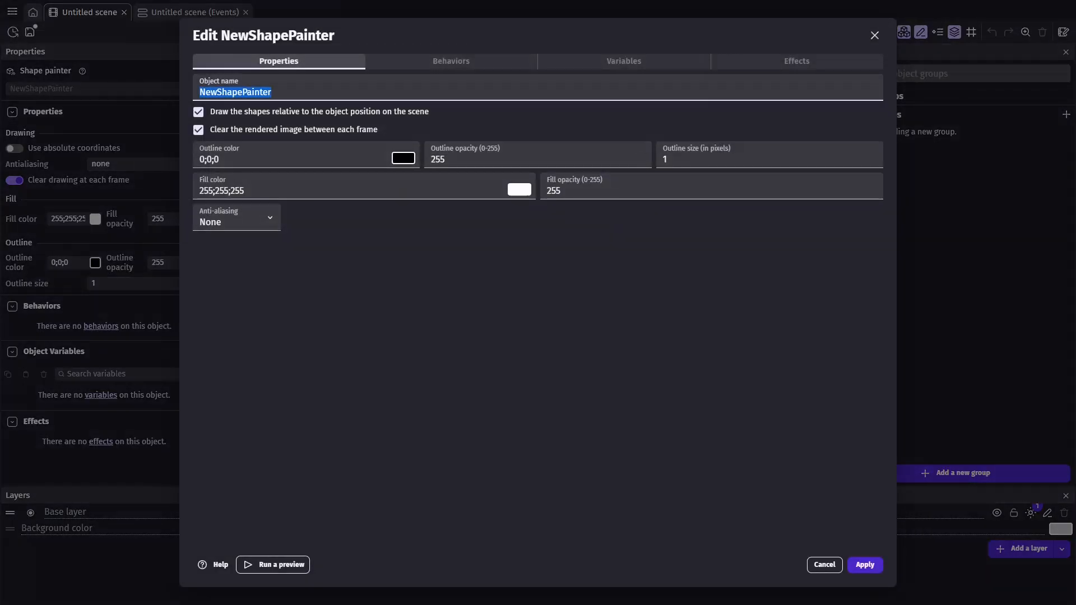
type("RadialTimer")
left_click(770, 154)
type("8")
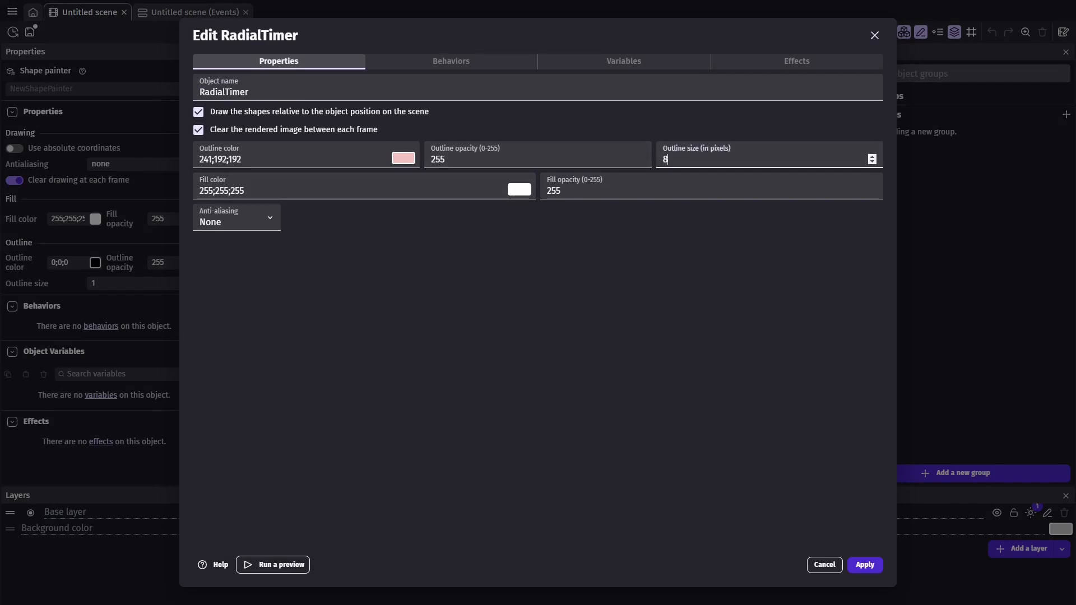
left_click(711, 191)
type("0")
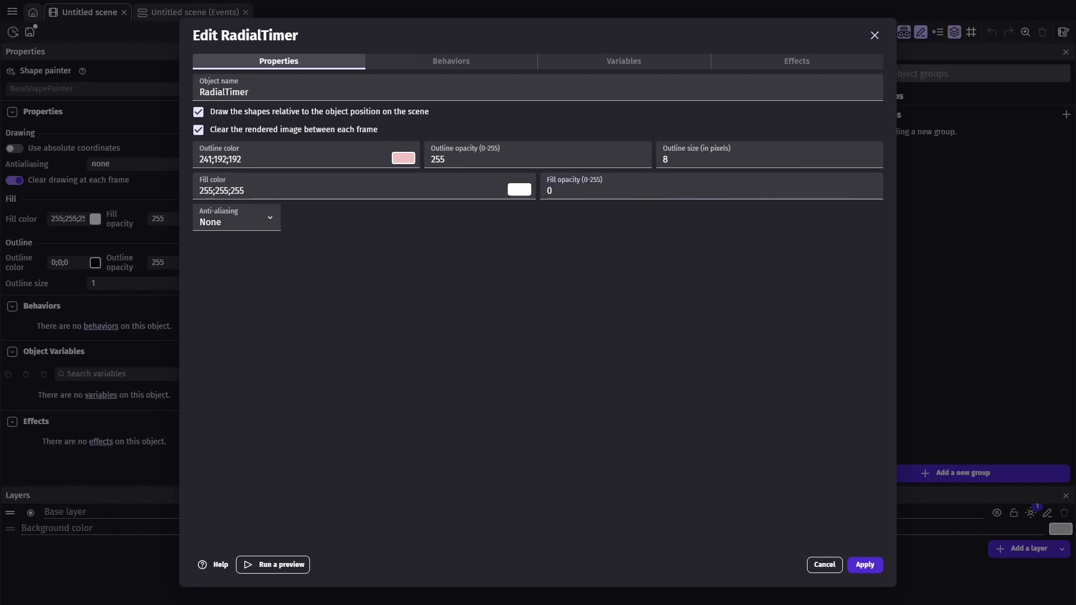
left_click(450, 61)
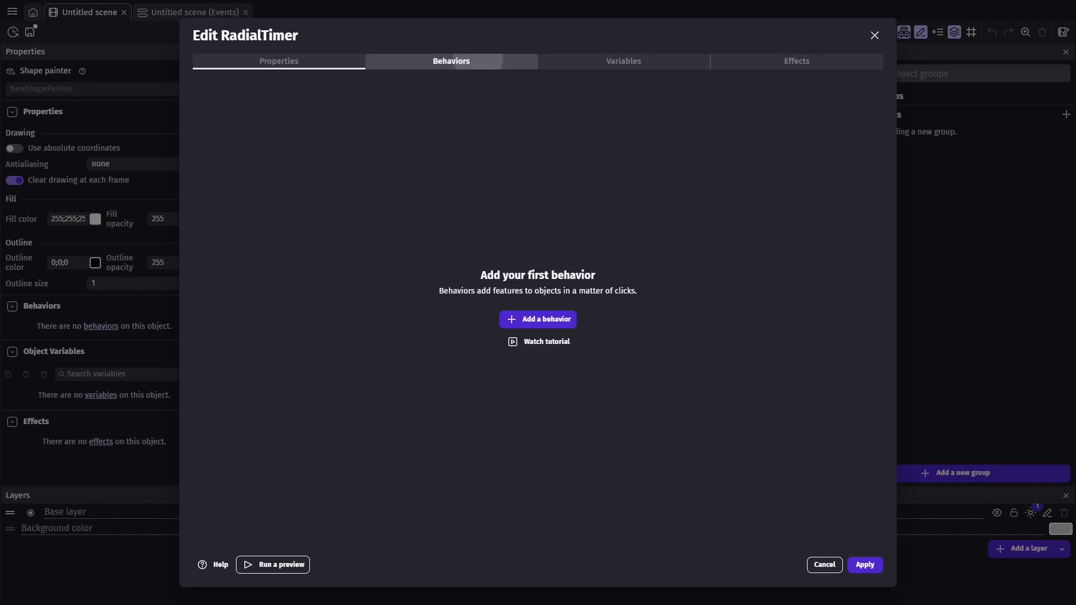
Give RadialTimer the Tween behavior and a number variable named Degree.
left_click(537, 320)
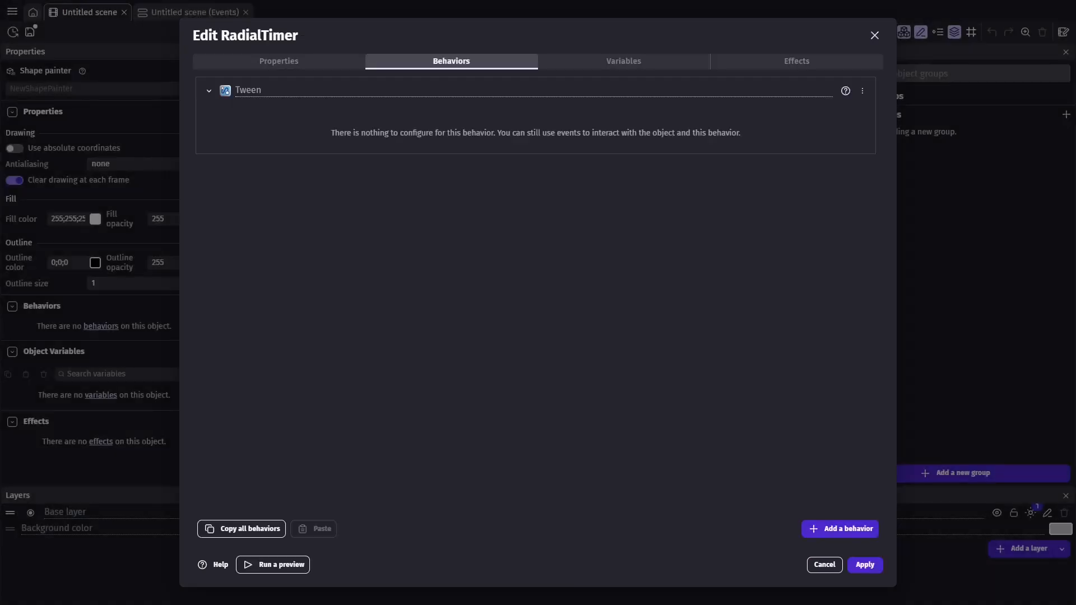
left_click(622, 60)
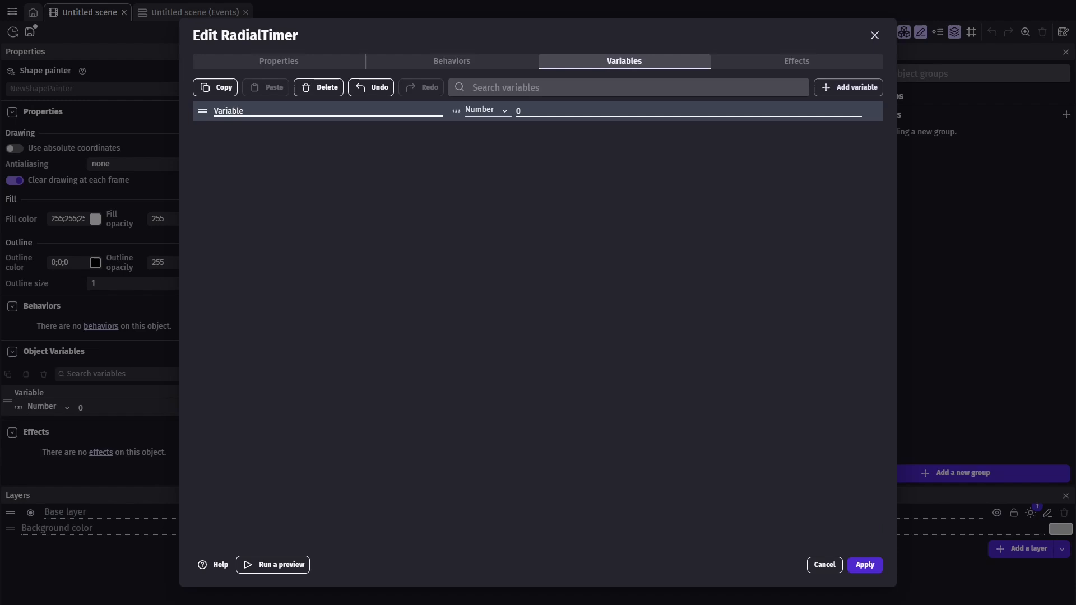
type("Degree")
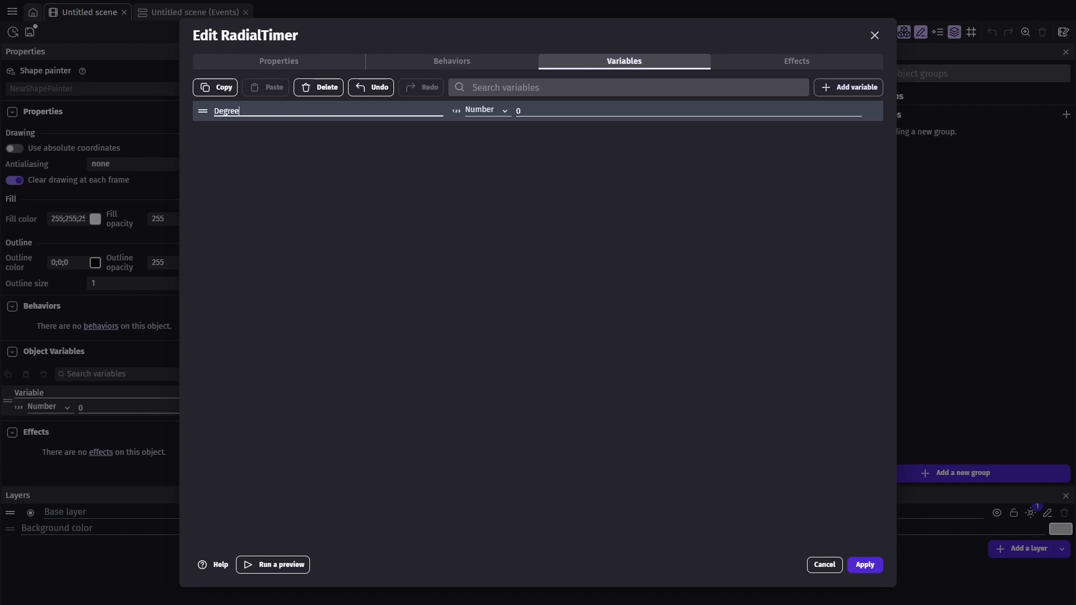
Add a black Outline effect to RadialTimer and apply the object settings.
left_click(795, 60)
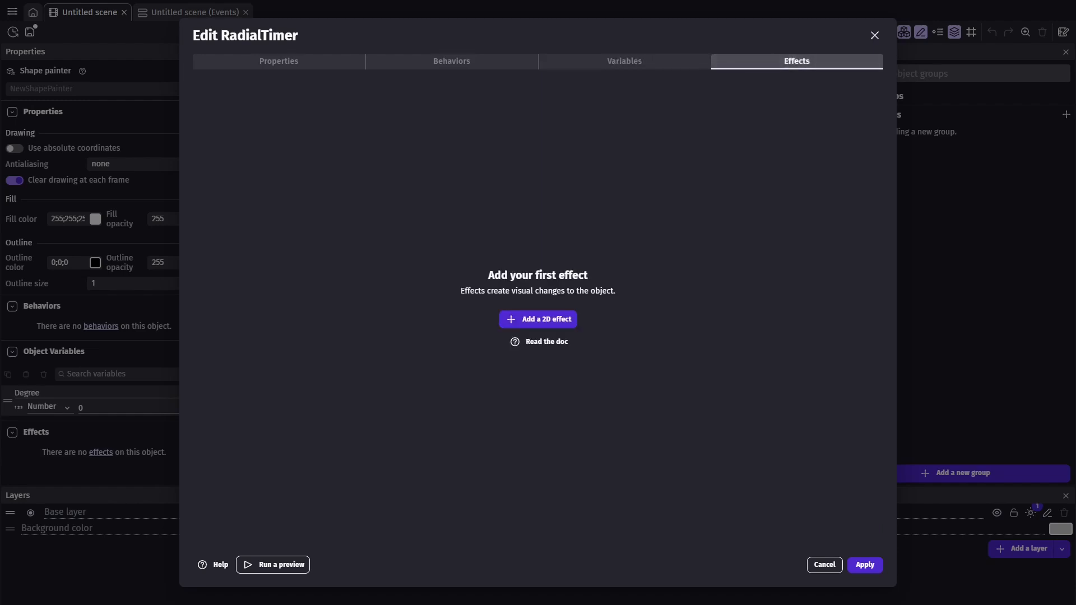
left_click(537, 319)
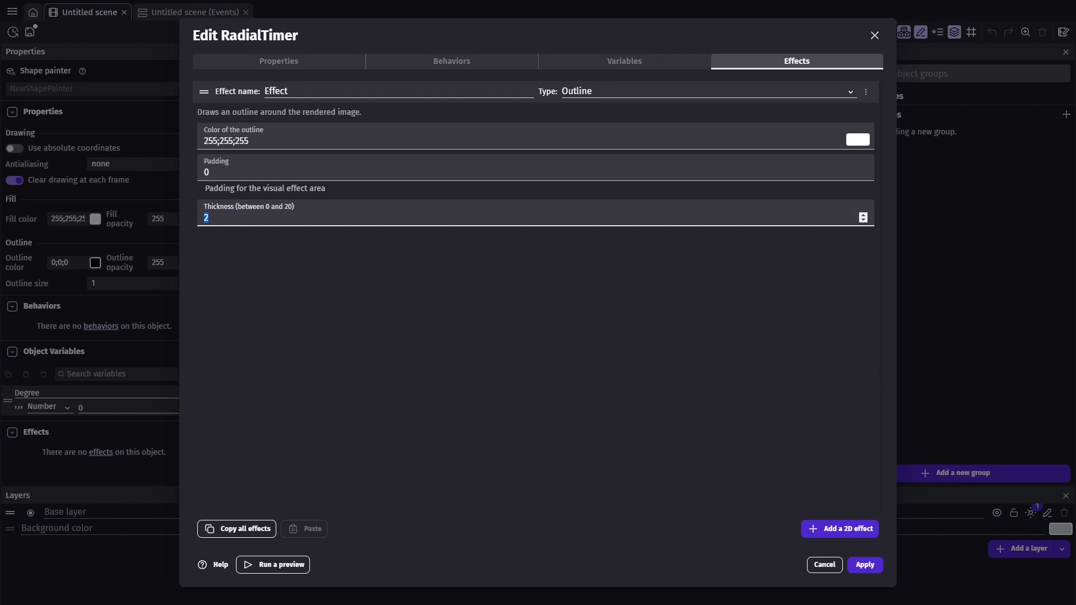
left_click(858, 140)
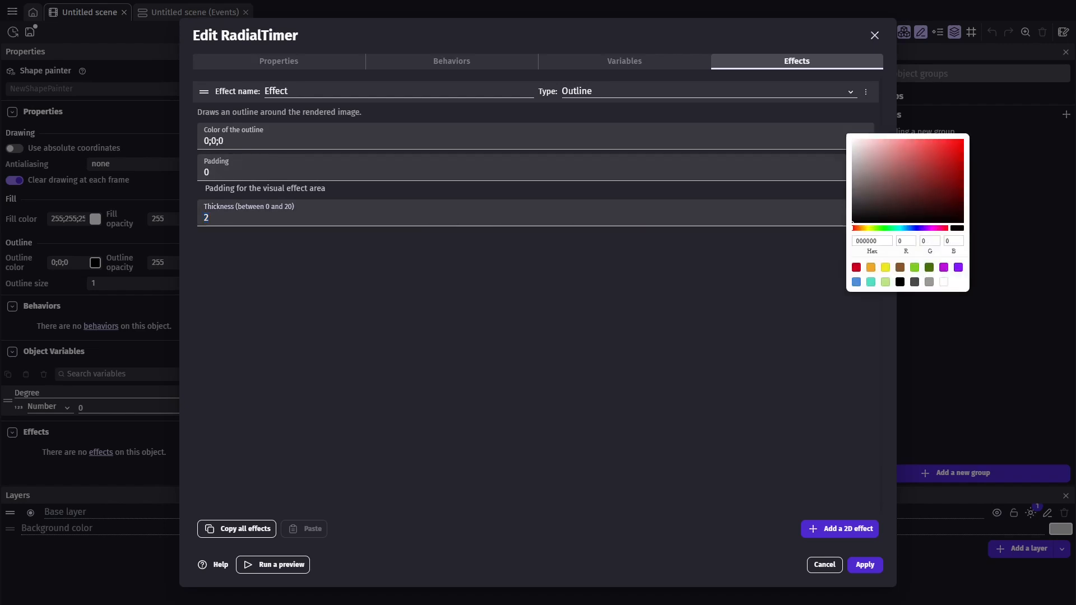
left_click(864, 565)
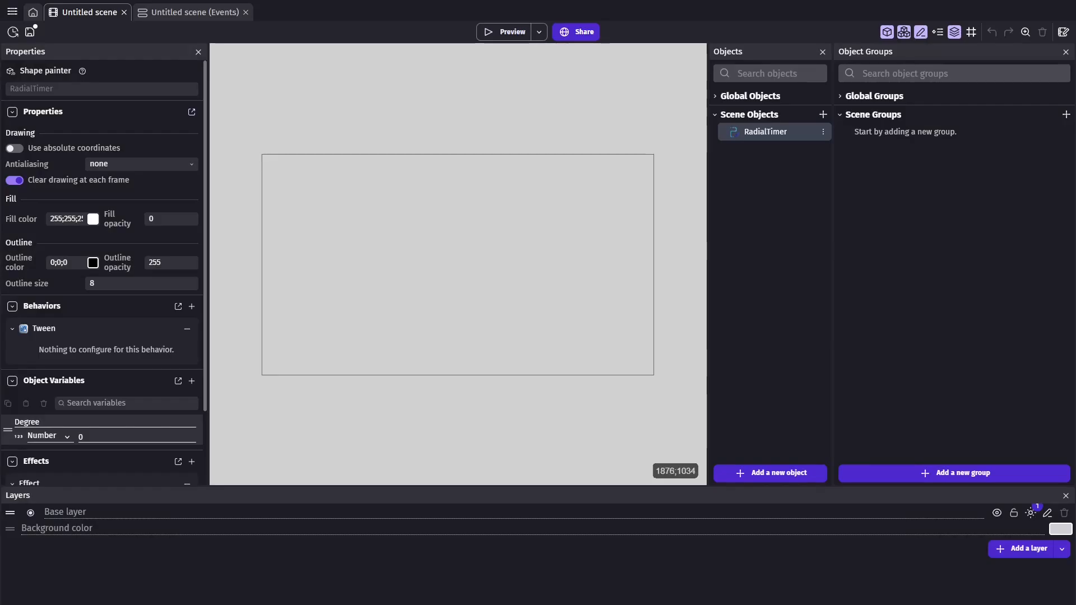
Add a scene event on left mouse down that creates RadialTimer at the cursor position.
left_click(190, 11)
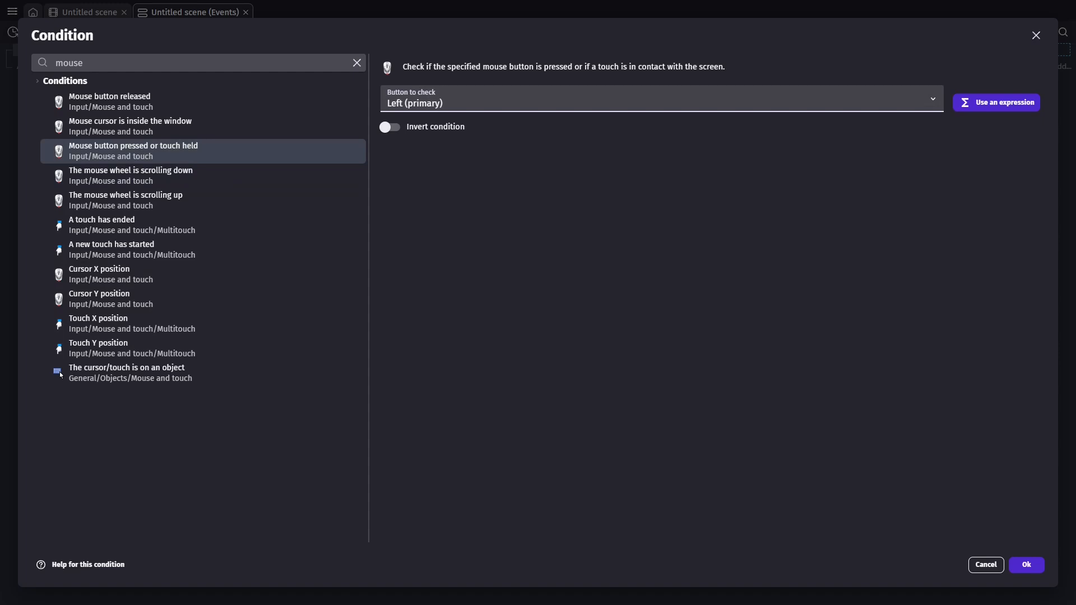
left_click(1027, 563)
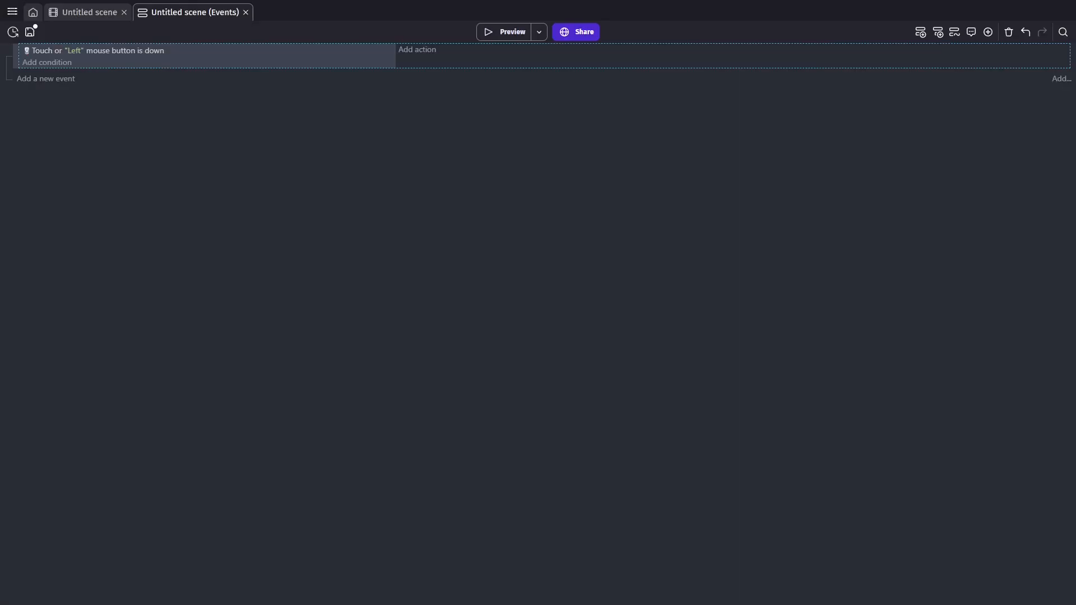
left_click(417, 49)
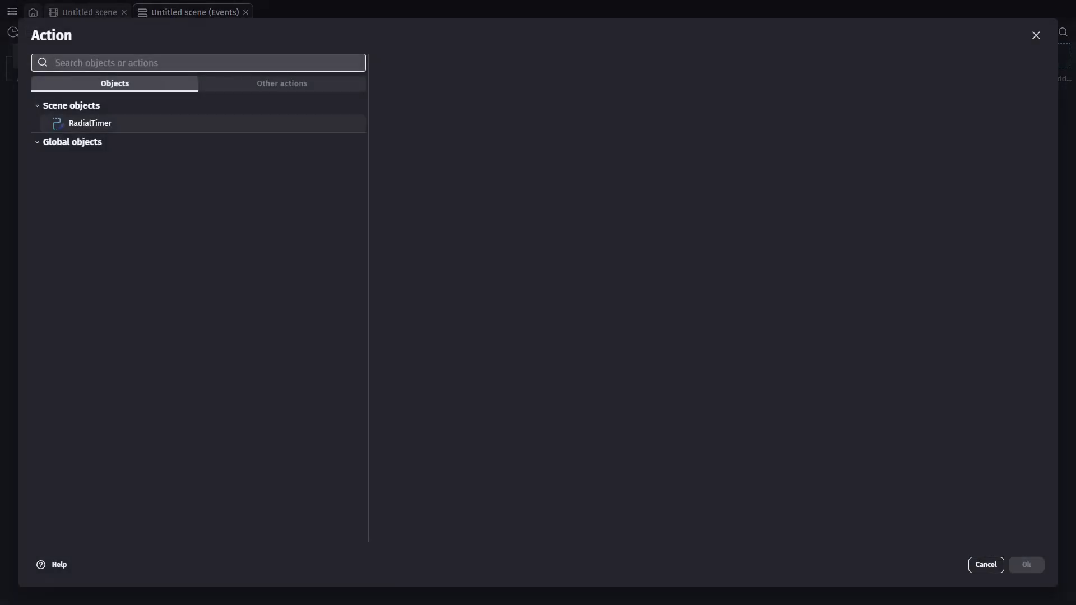
left_click(89, 123)
type("CursorX()")
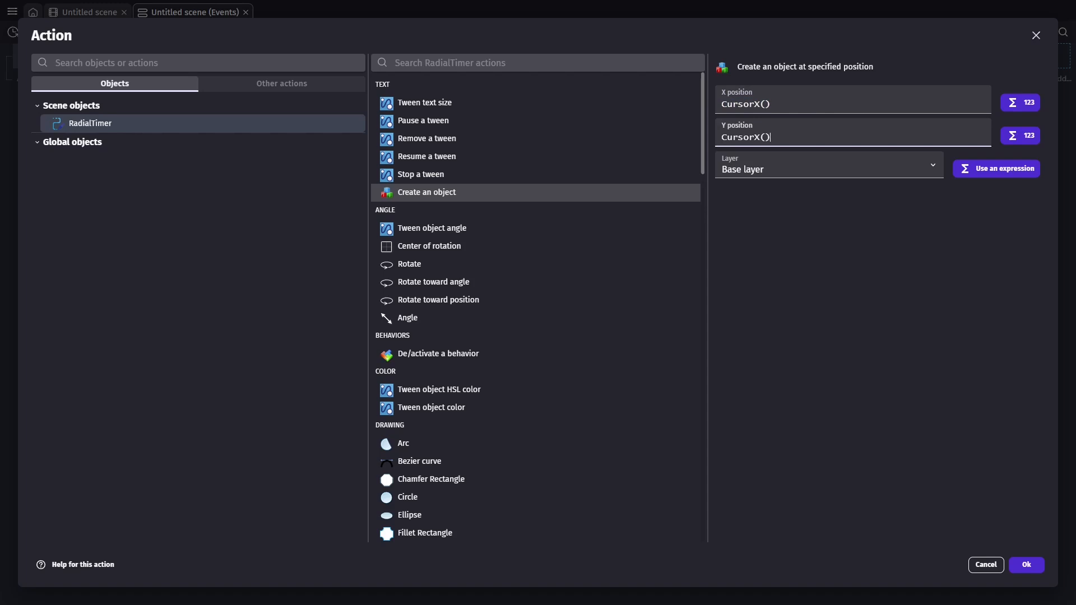
left_click(1025, 564)
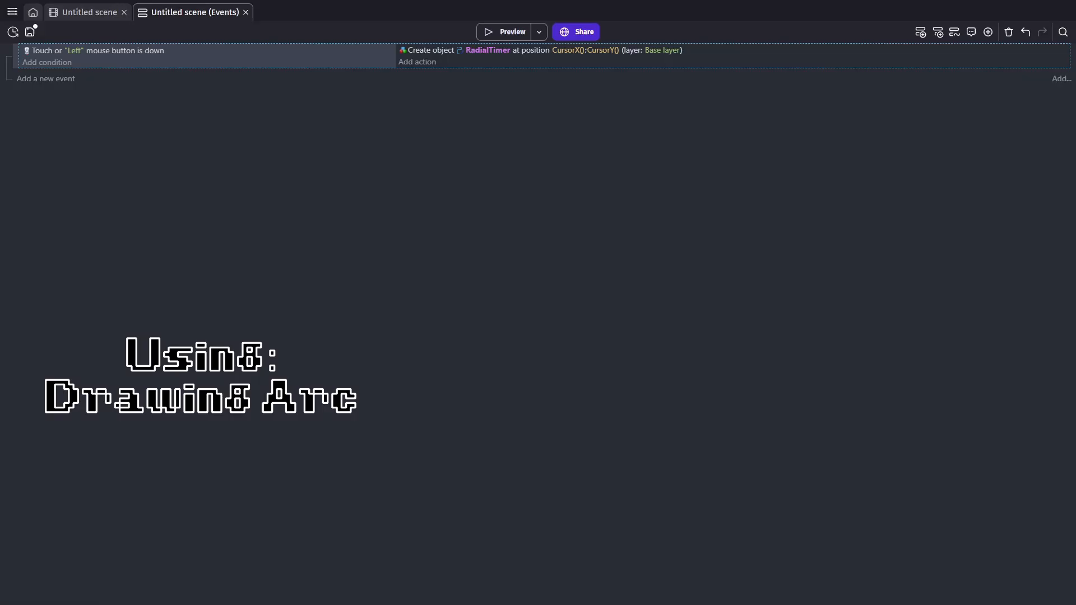
Add an action drawing a RadialTimer arc at 0;0 with radius 20 from 0 to 360 degrees.
left_click(417, 62)
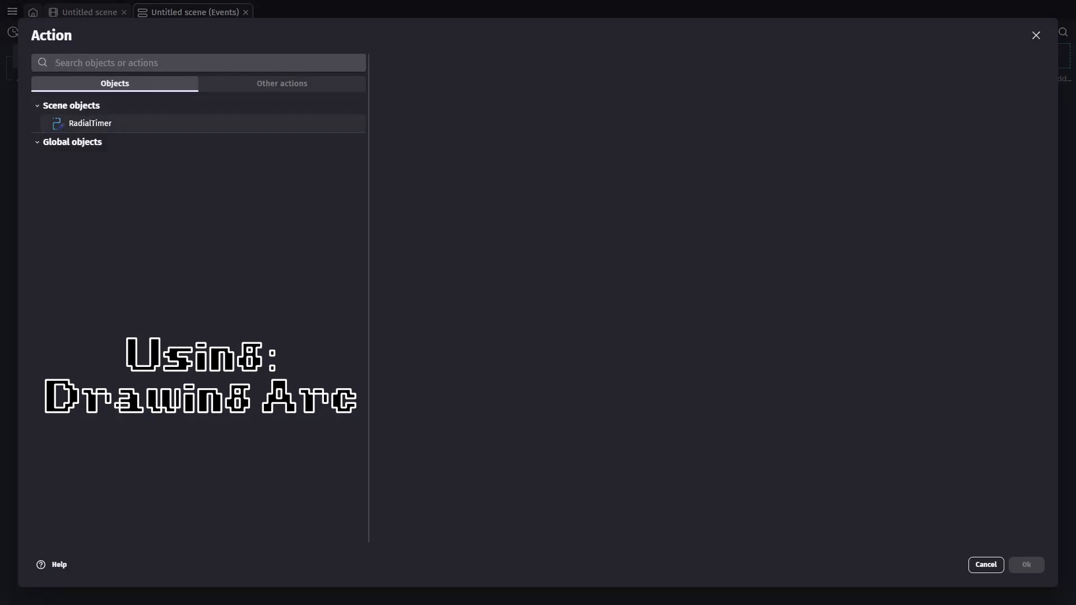
left_click(90, 123)
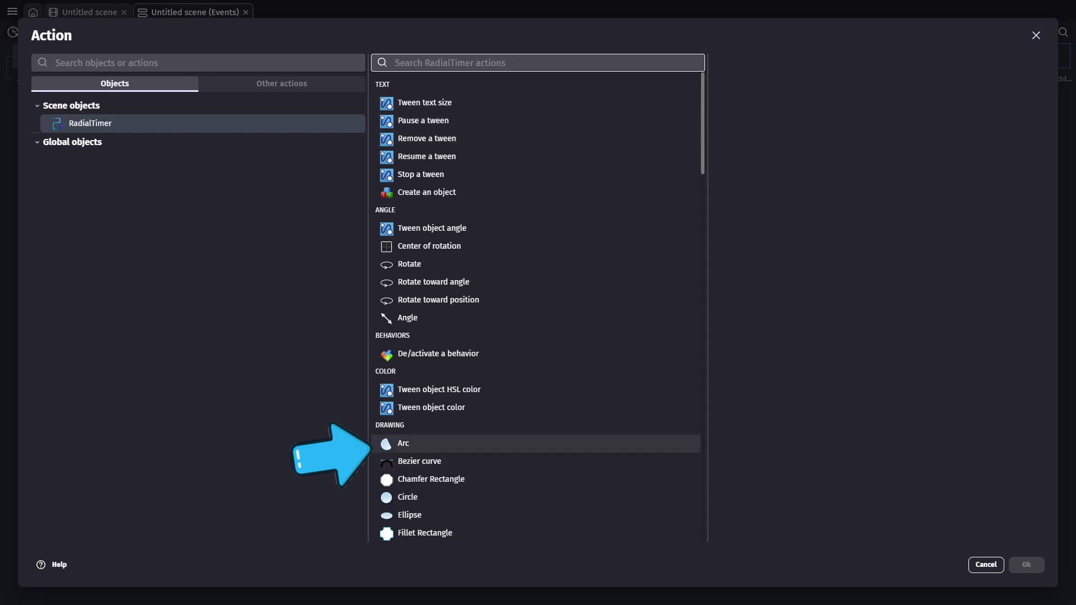
left_click(404, 444)
type("20")
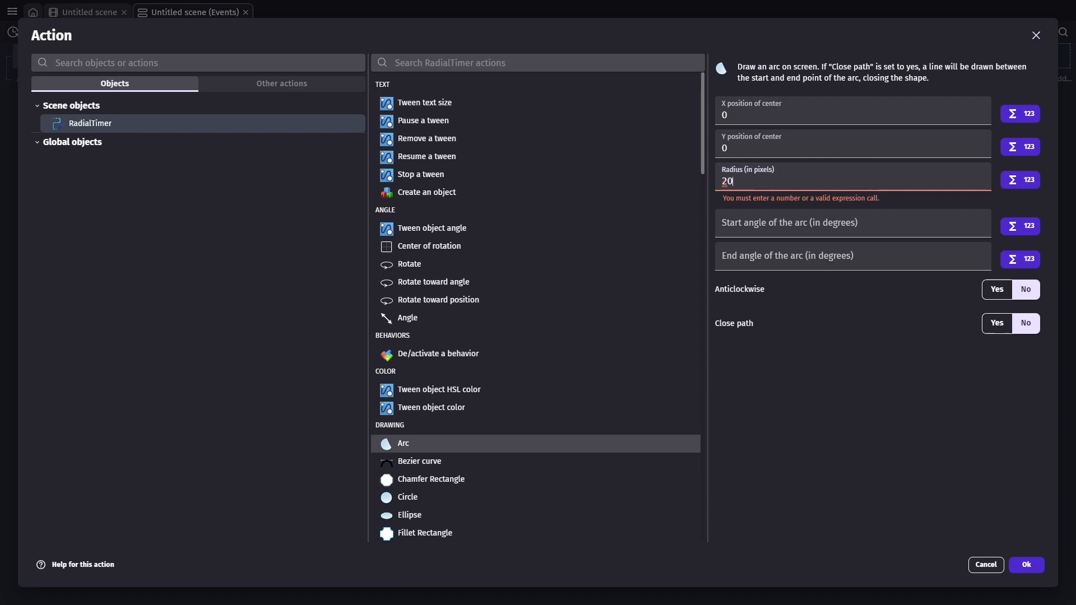
left_click(851, 222)
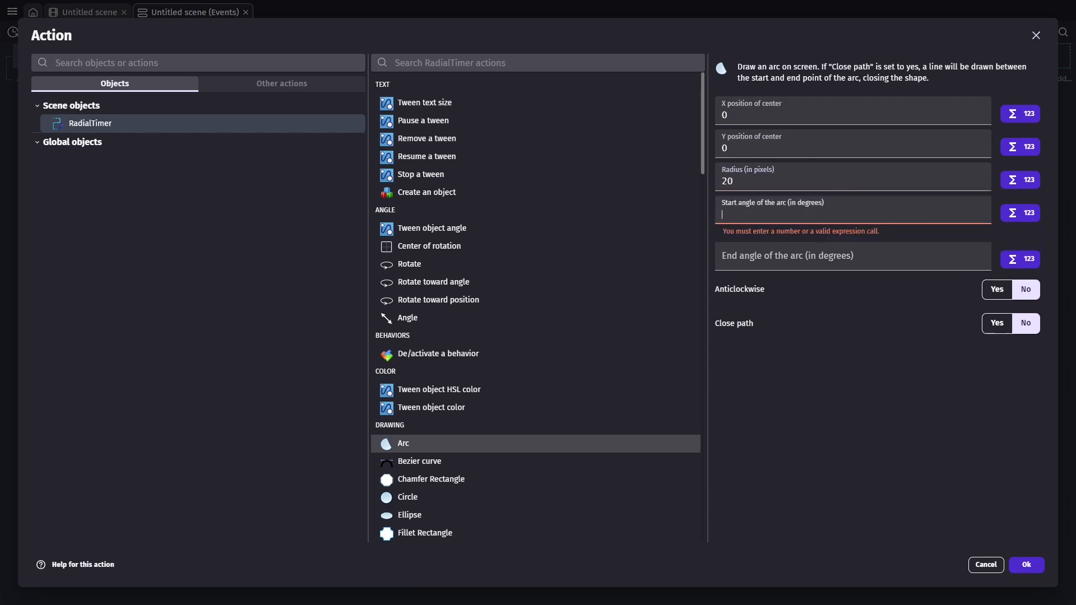
left_click(1026, 565)
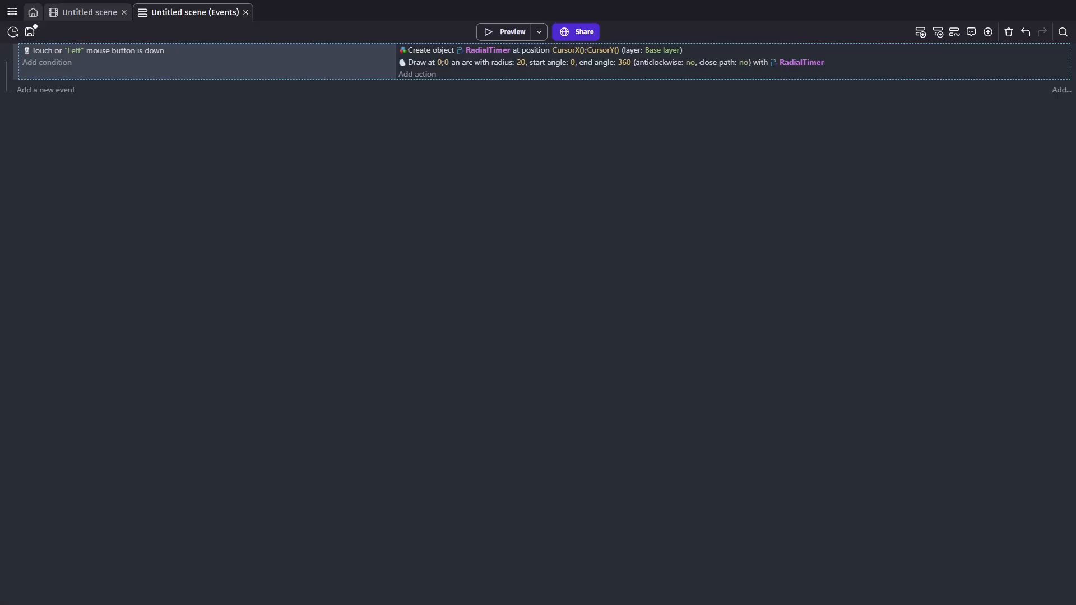
Preview the scene, refresh the debugger's instance list, and return to the scene events.
left_click(511, 32)
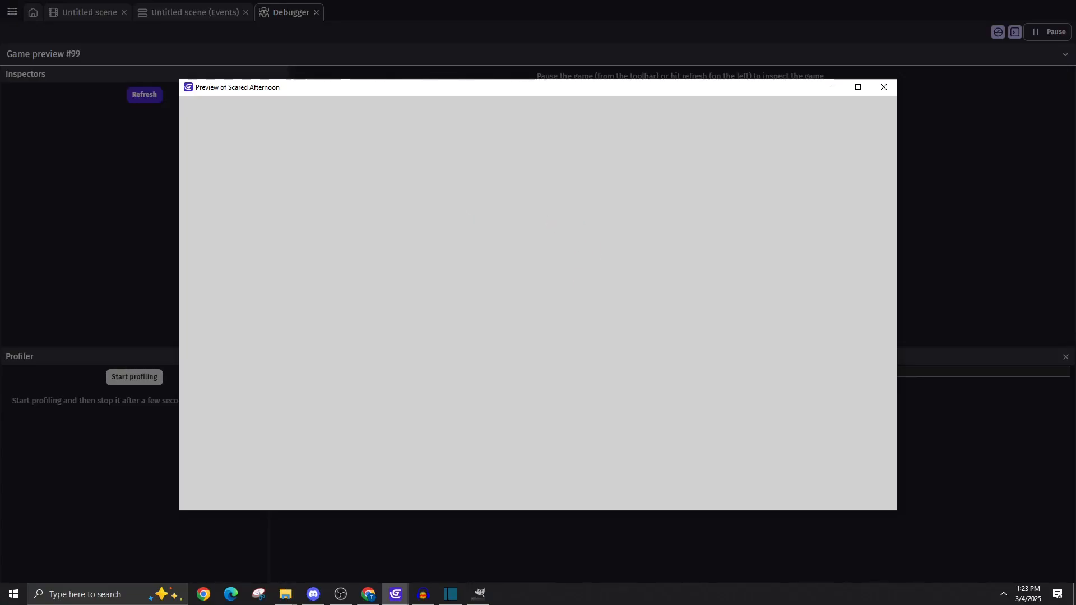
left_click(884, 86)
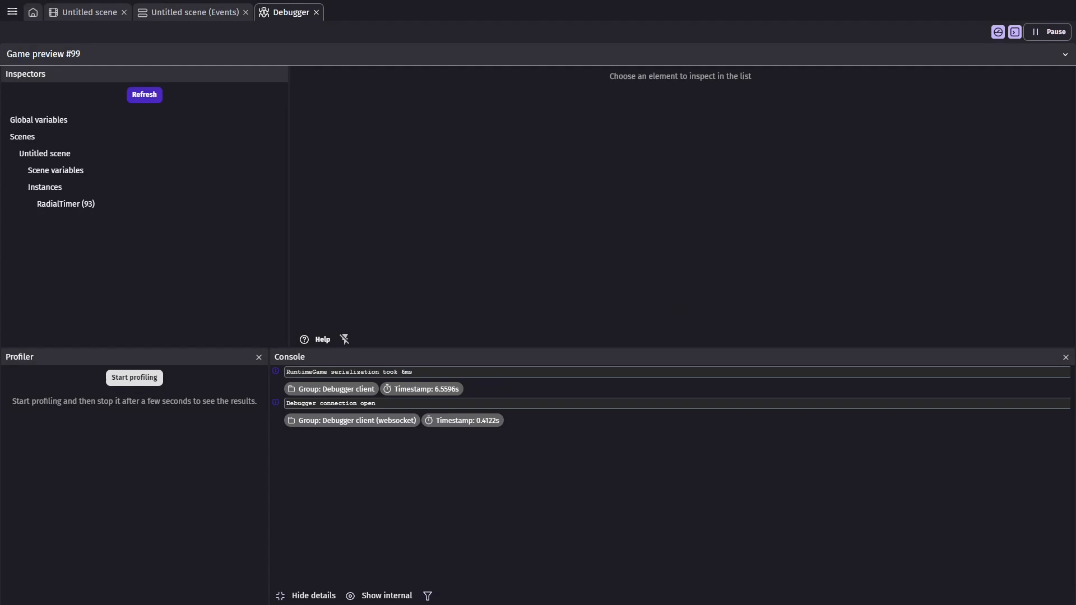
left_click(192, 11)
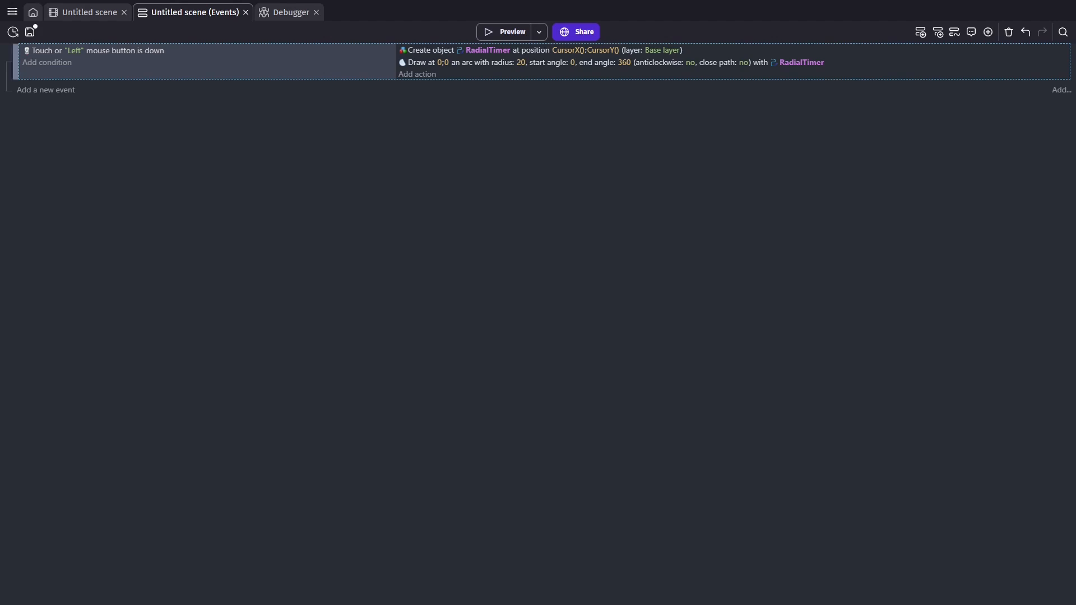
Add a Trigger once sub-event under the mouse-down event to hold the RadialTimer creation.
right_click(104, 55)
type("once")
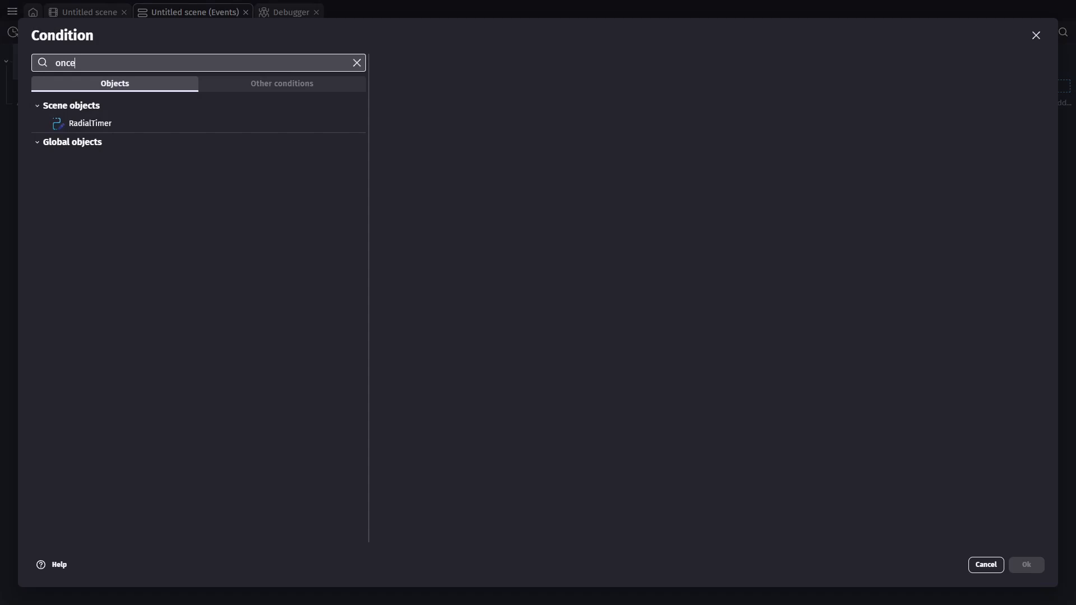
left_click(281, 83)
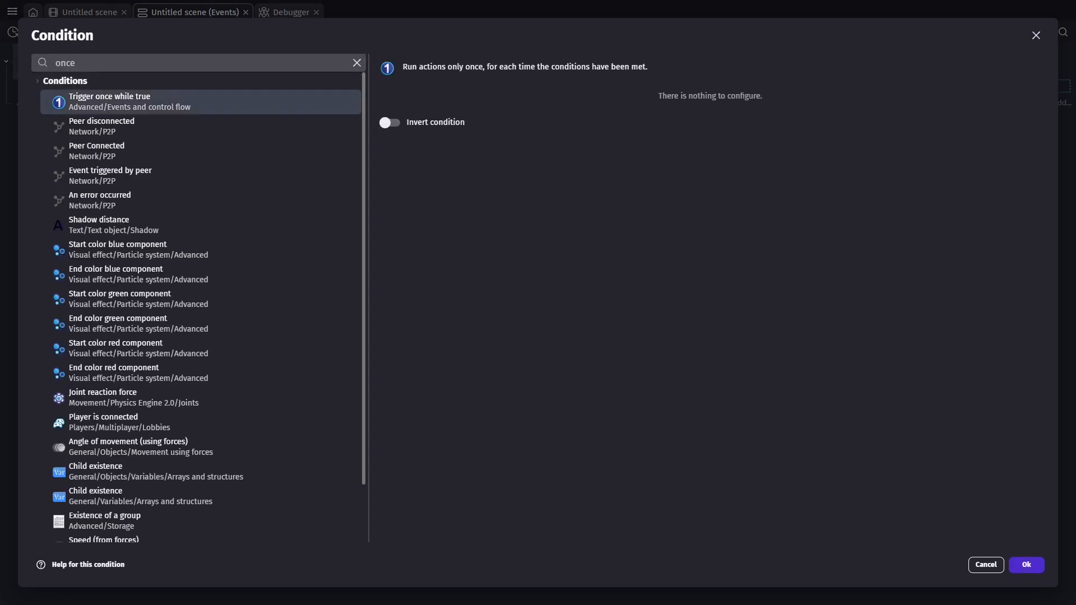
left_click(1025, 564)
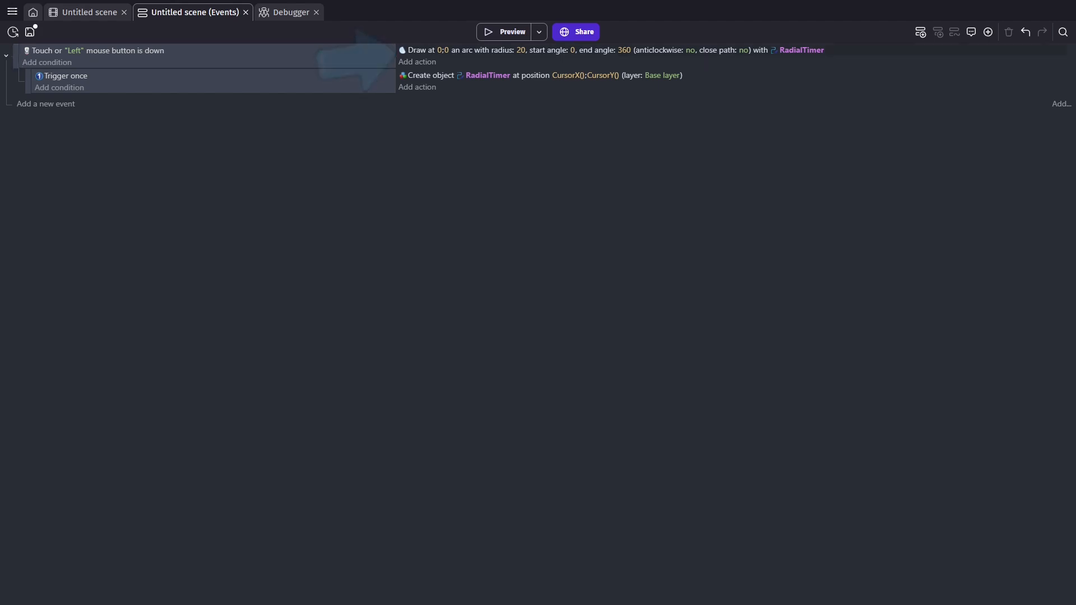
Change the arc's end angle from 360 to RadialTimer.Degree.
left_click(624, 50)
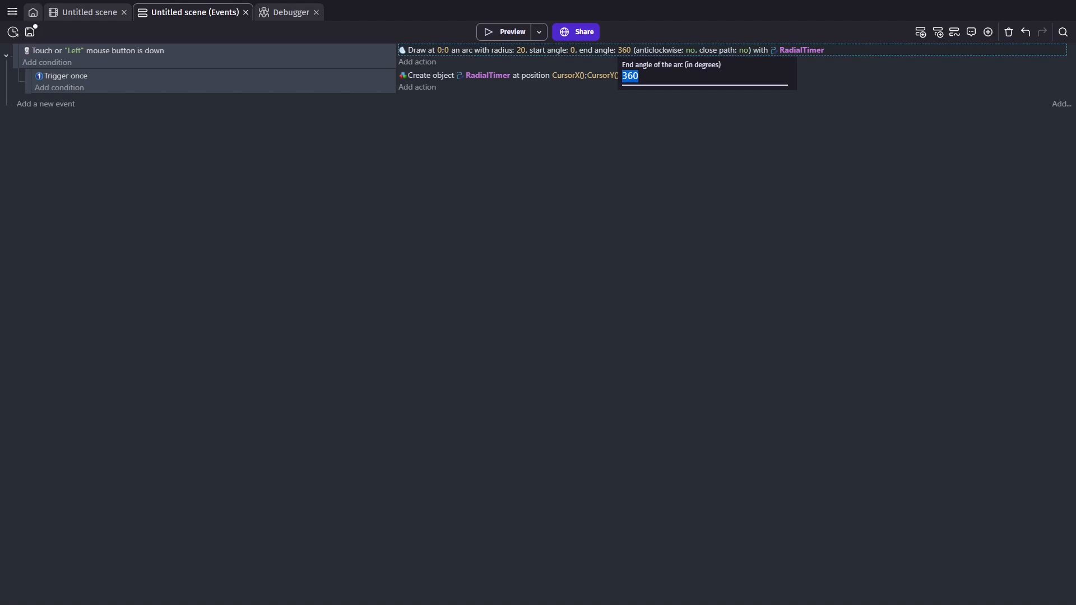
type("RadialTimer.Degree")
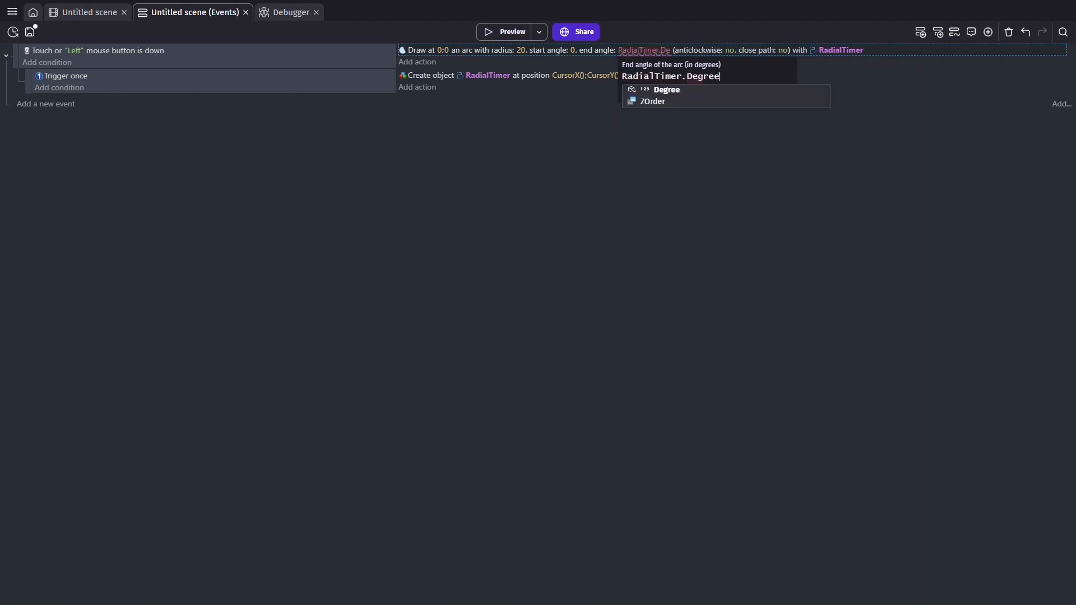
left_click(664, 90)
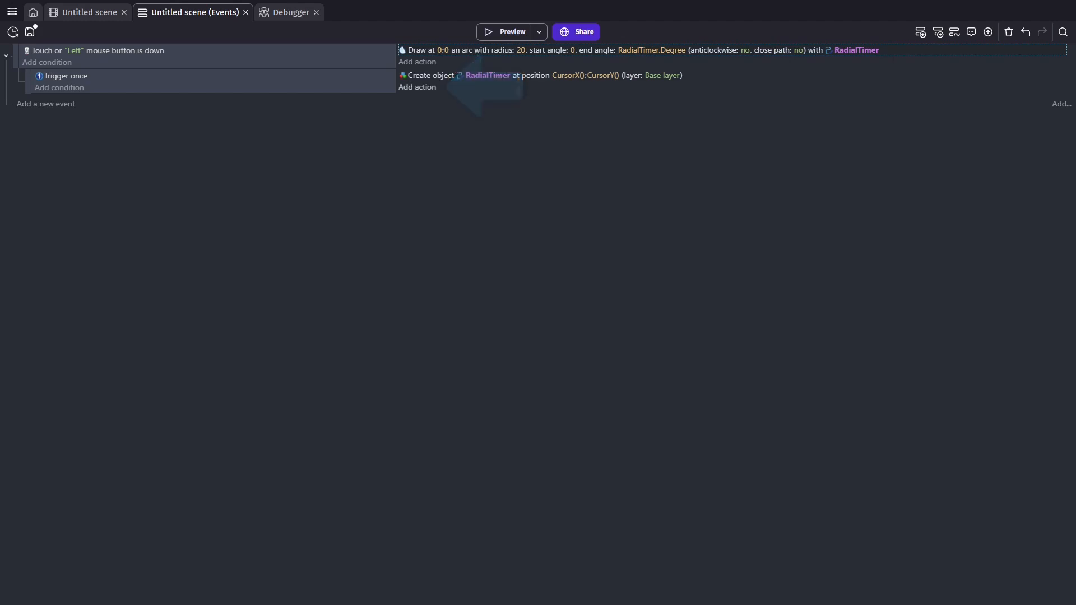
left_click(417, 88)
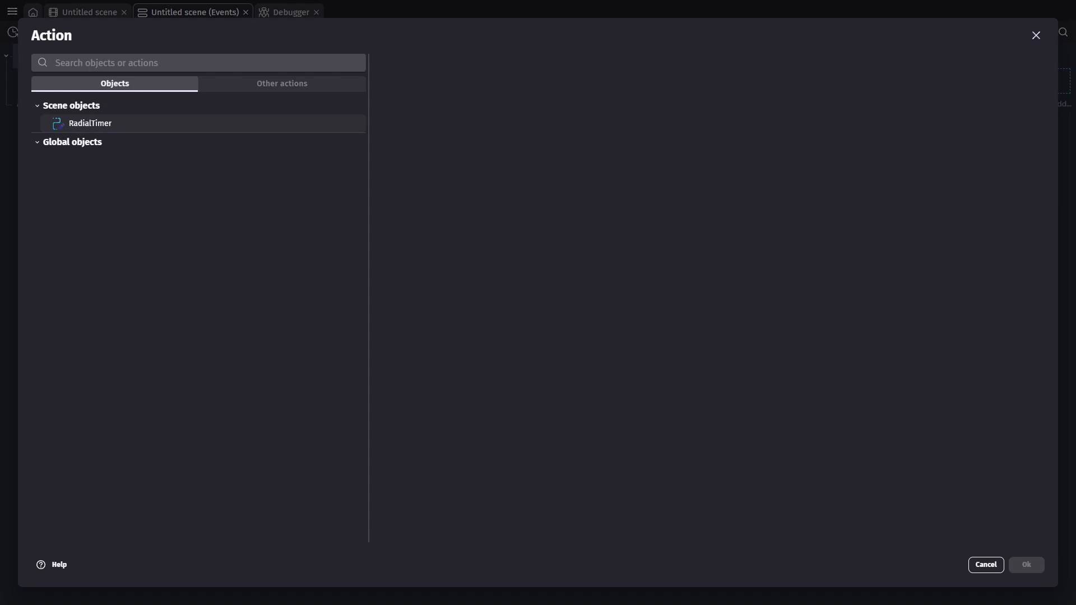
Tween RadialTimer's Degree variable to 360 over 2 seconds with identifier "Circle".
type("tw")
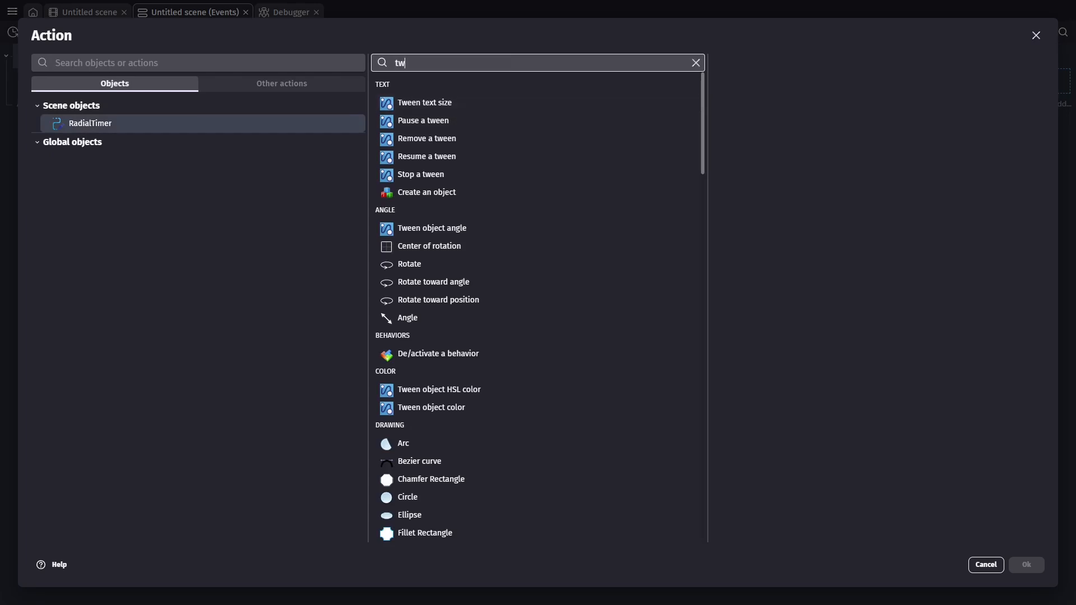
type("ee")
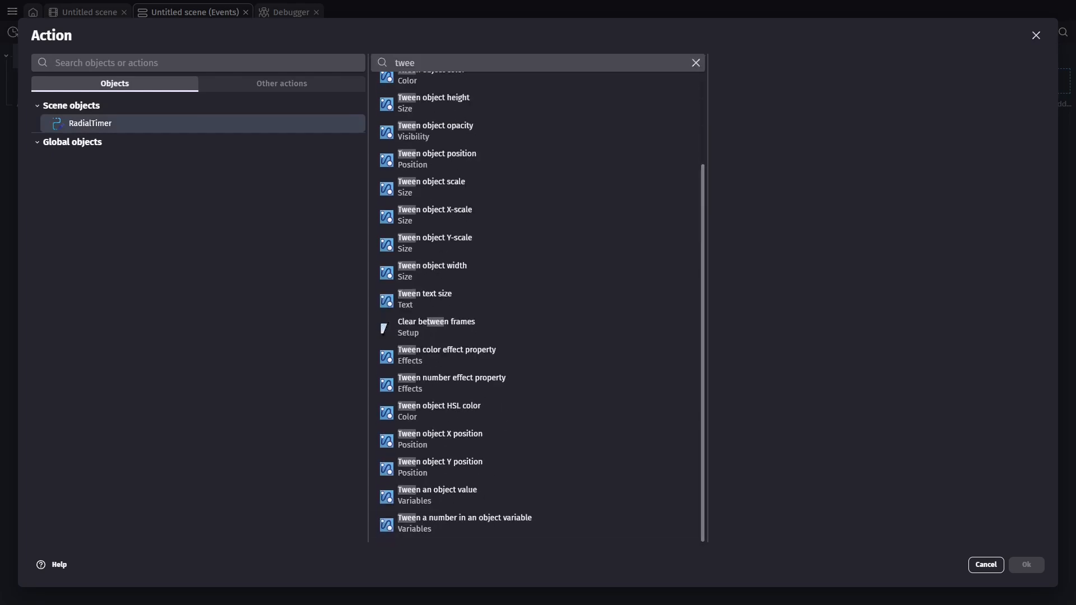
left_click(464, 523)
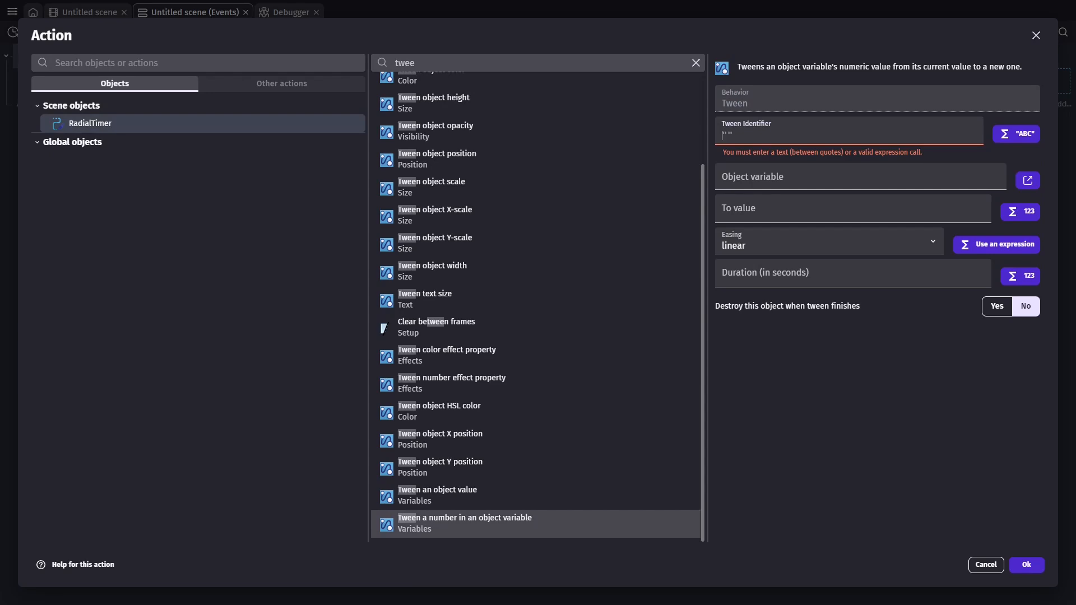
type("Circle")
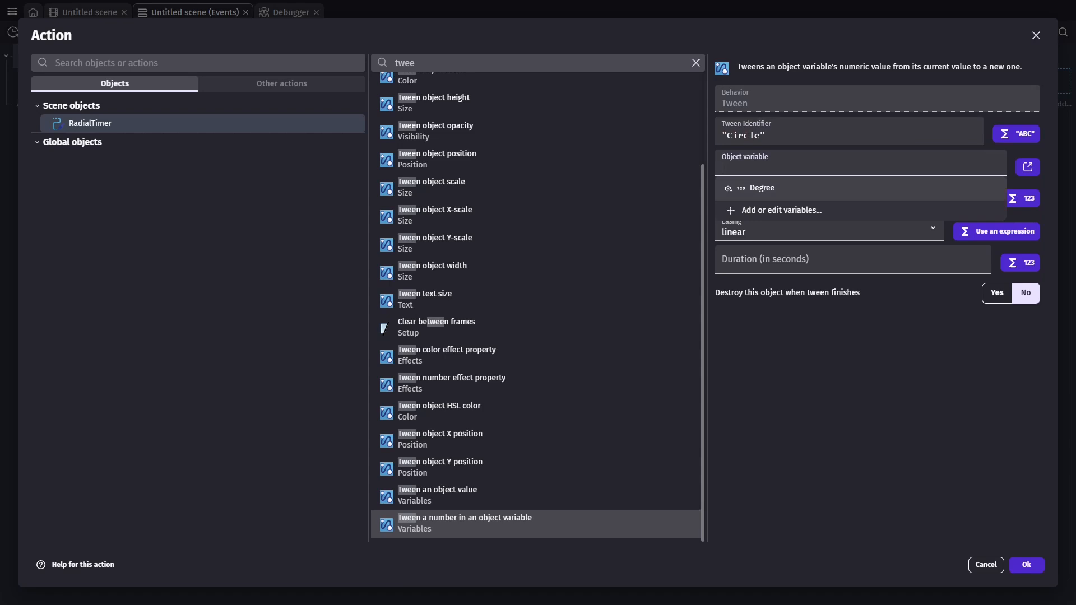
left_click(760, 187)
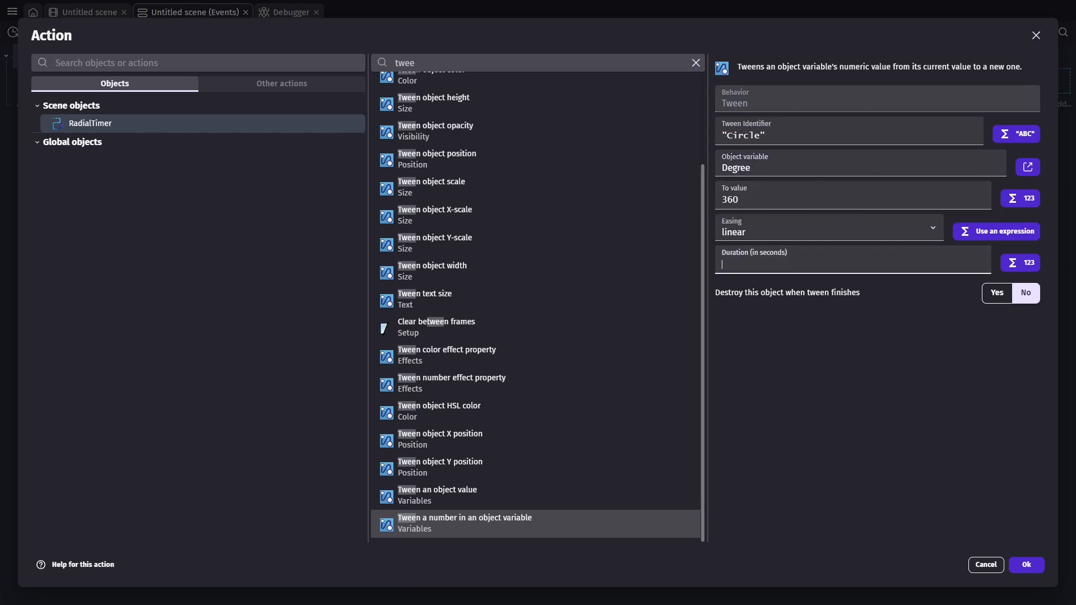
type("2")
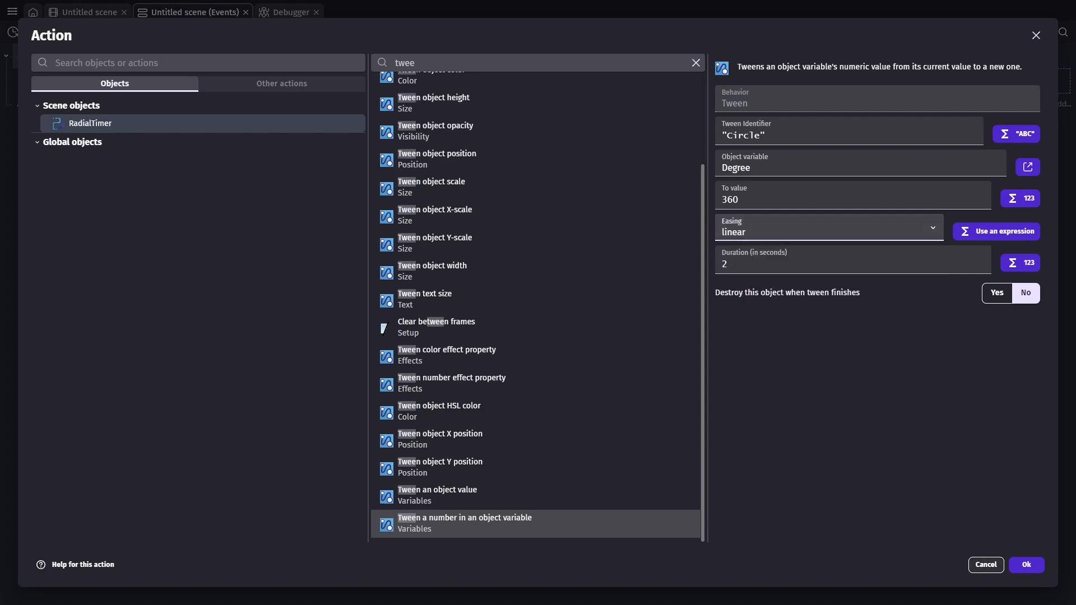
left_click(1026, 564)
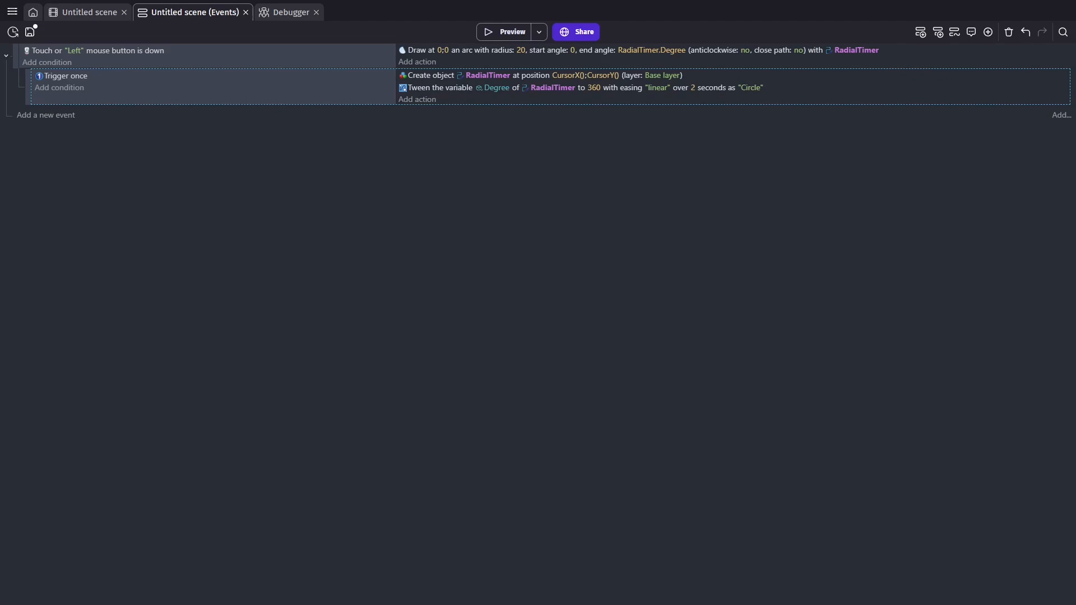
Add a Repeat for each RadialTimer event.
left_click(44, 114)
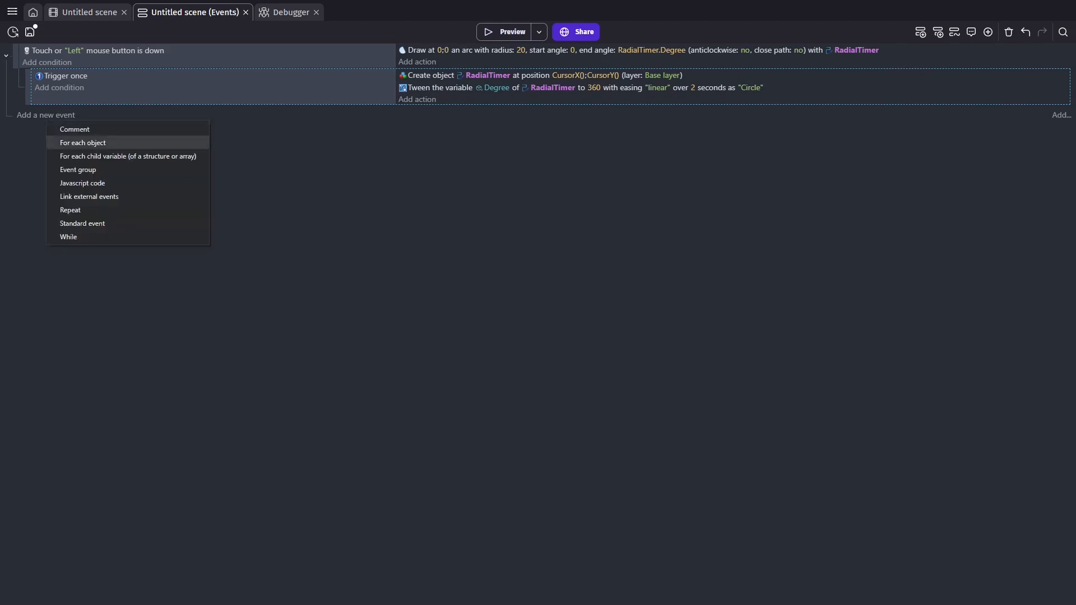
left_click(82, 142)
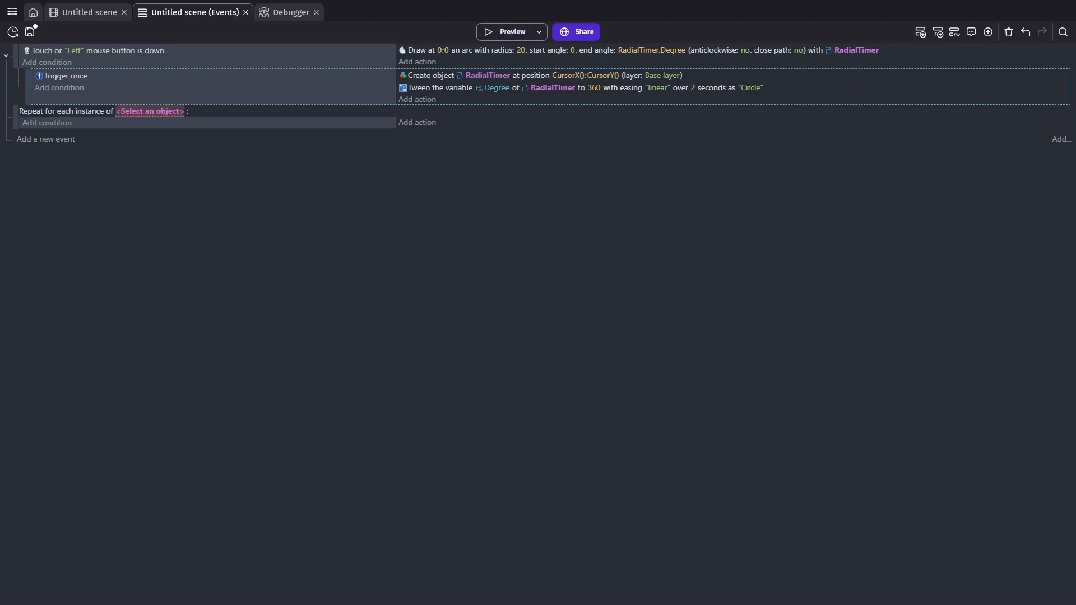
type("r")
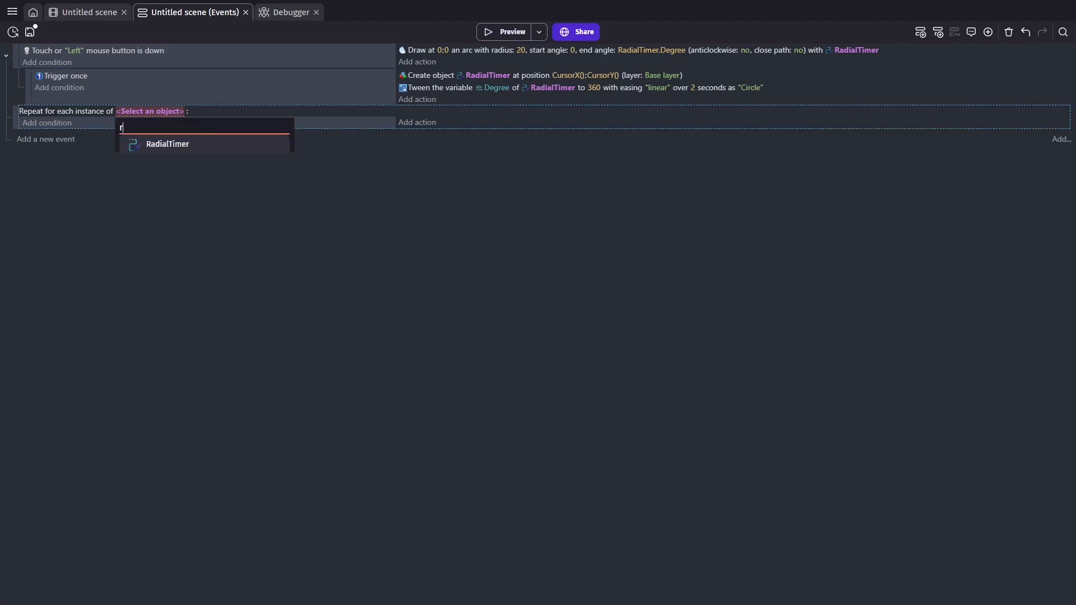
left_click(167, 144)
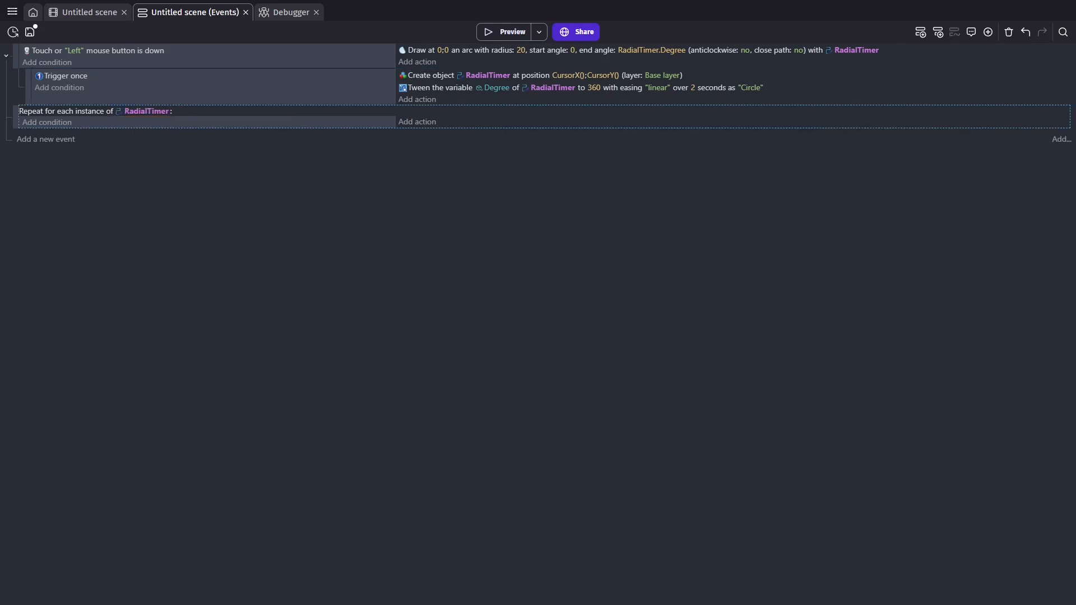
Give the loop a Degree = 360 condition and a Delete RadialTimer action.
left_click(47, 122)
type("var")
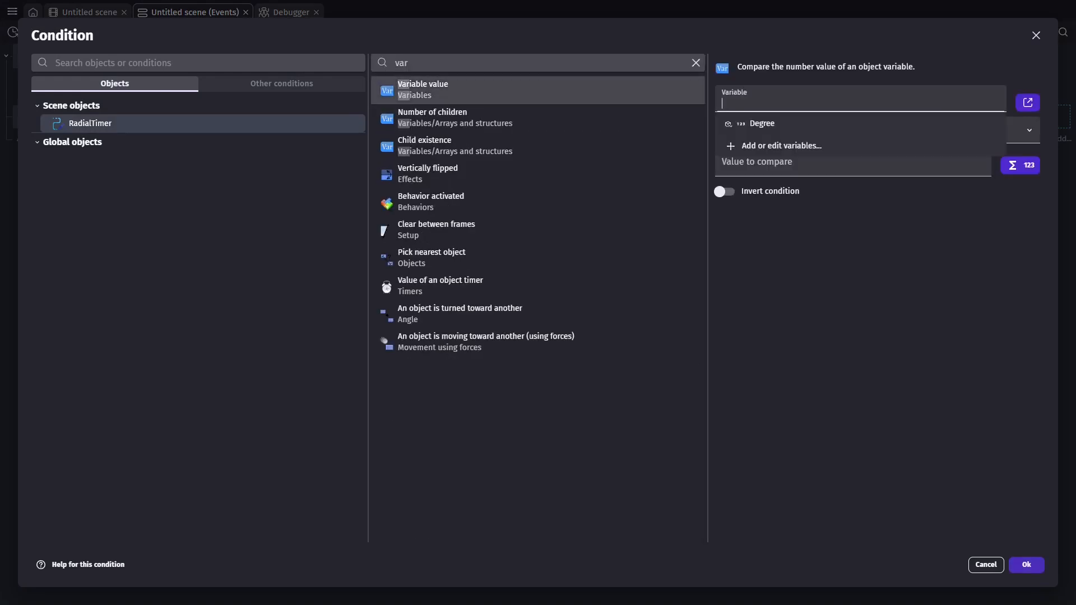
left_click(761, 123)
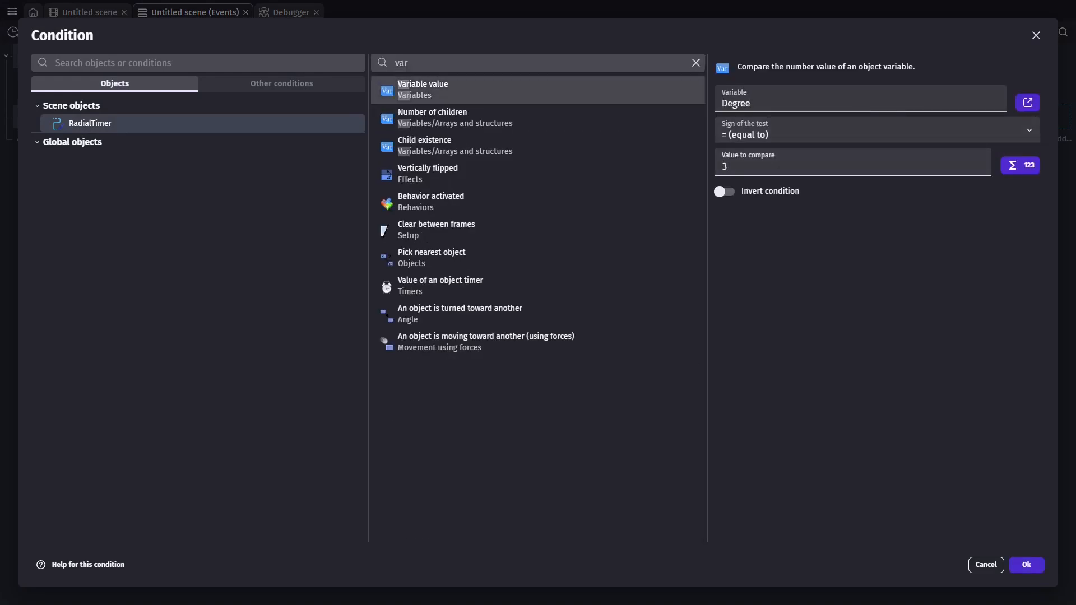
left_click(1026, 565)
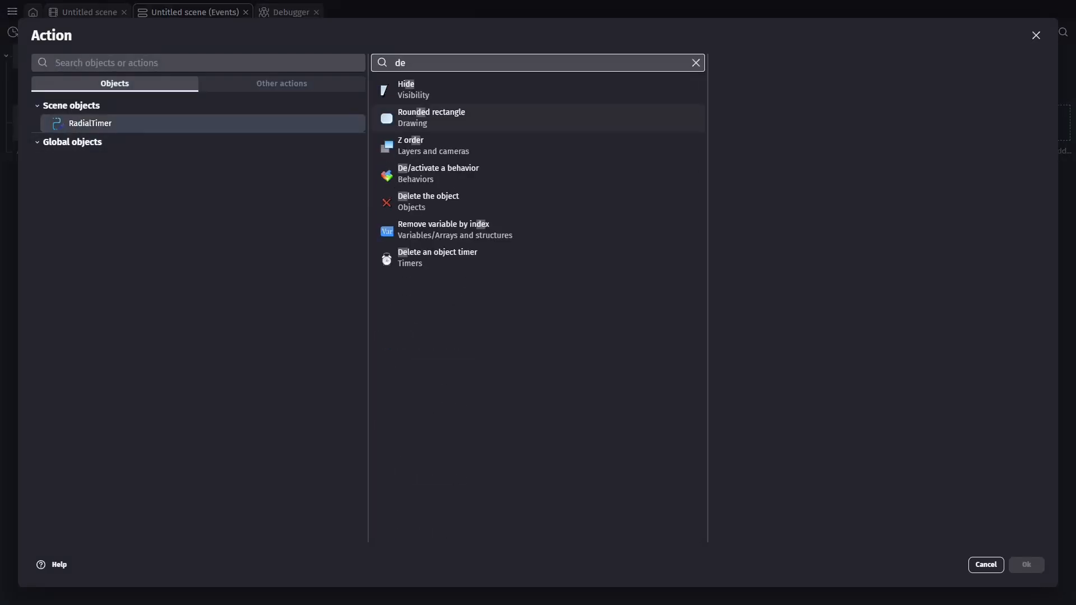
left_click(427, 201)
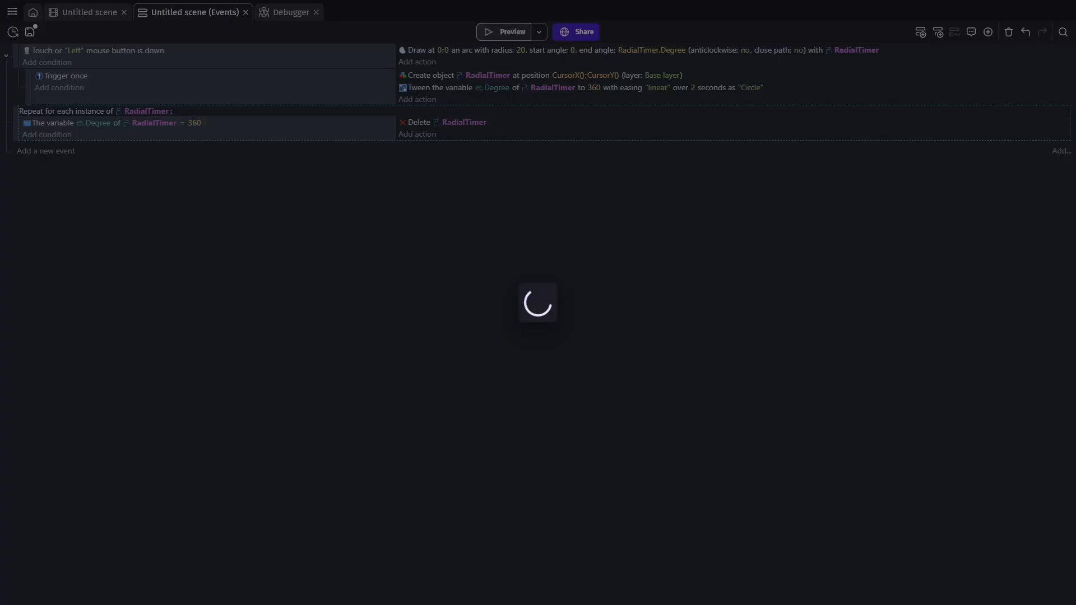
left_click(507, 31)
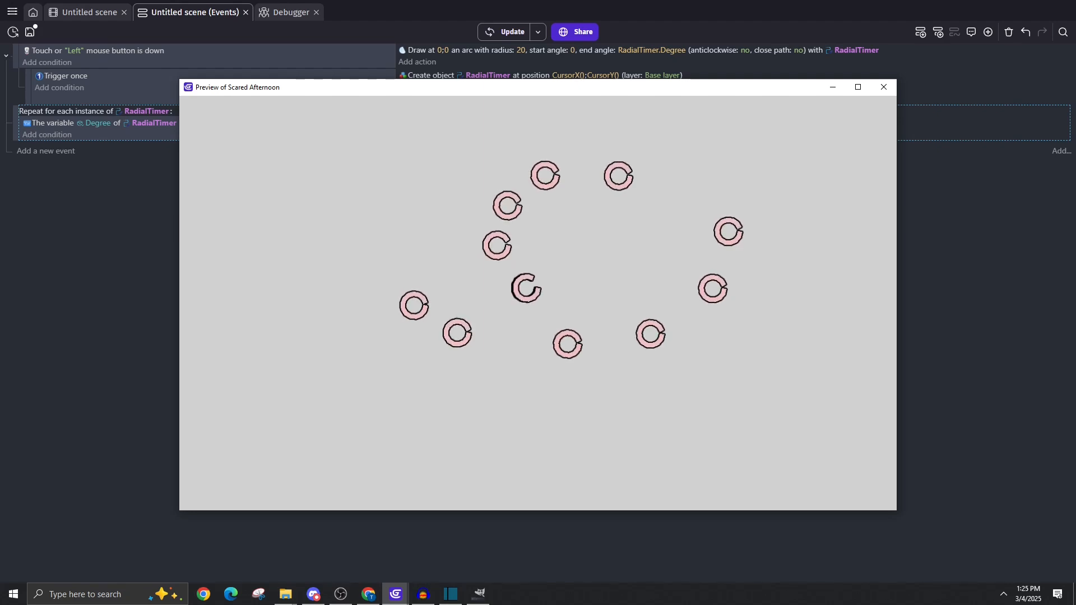
left_click(882, 87)
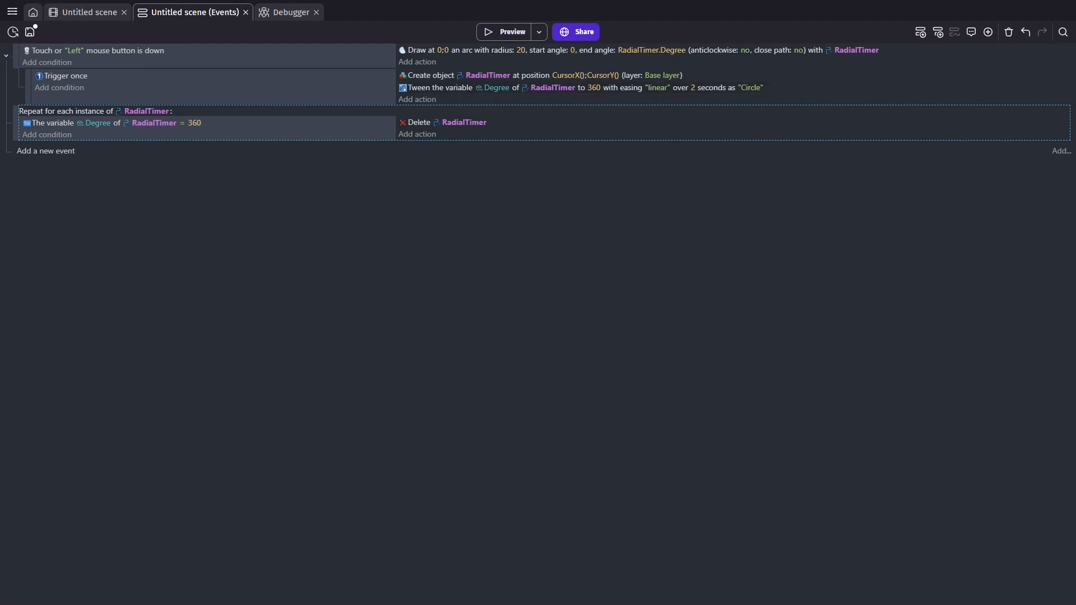
Add a for-each RadialTimer sub-event with condition Tween "Circle" is playing.
left_click(45, 150)
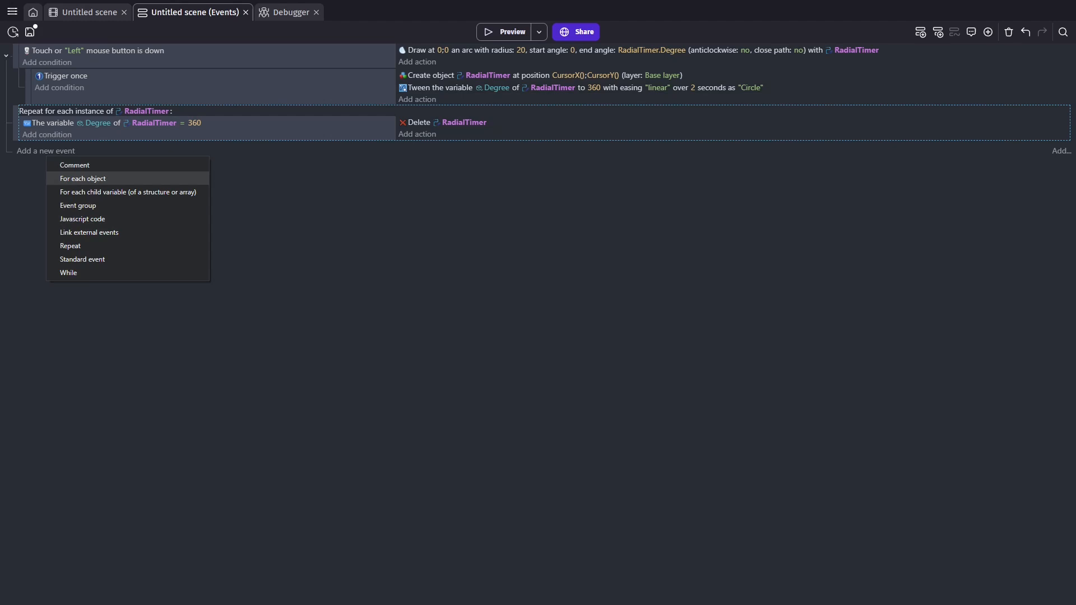
left_click(82, 178)
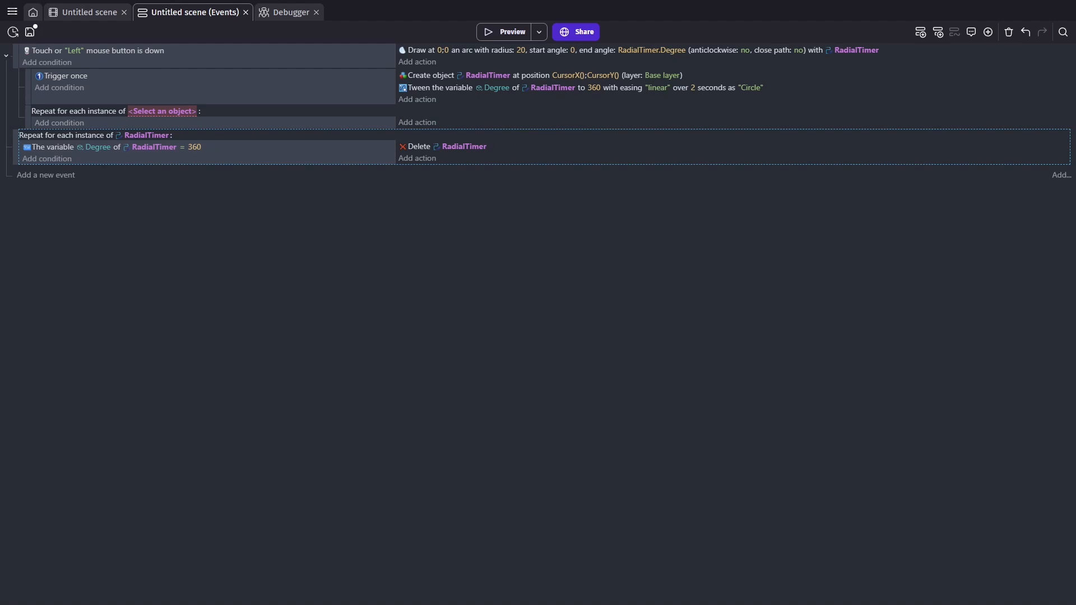
left_click(161, 111)
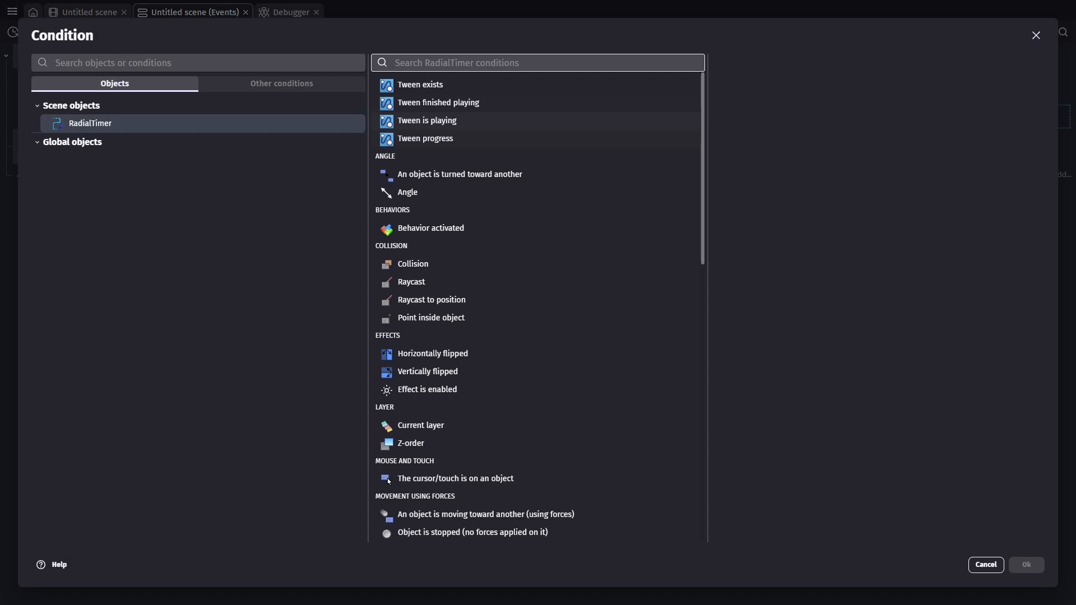
left_click(426, 120)
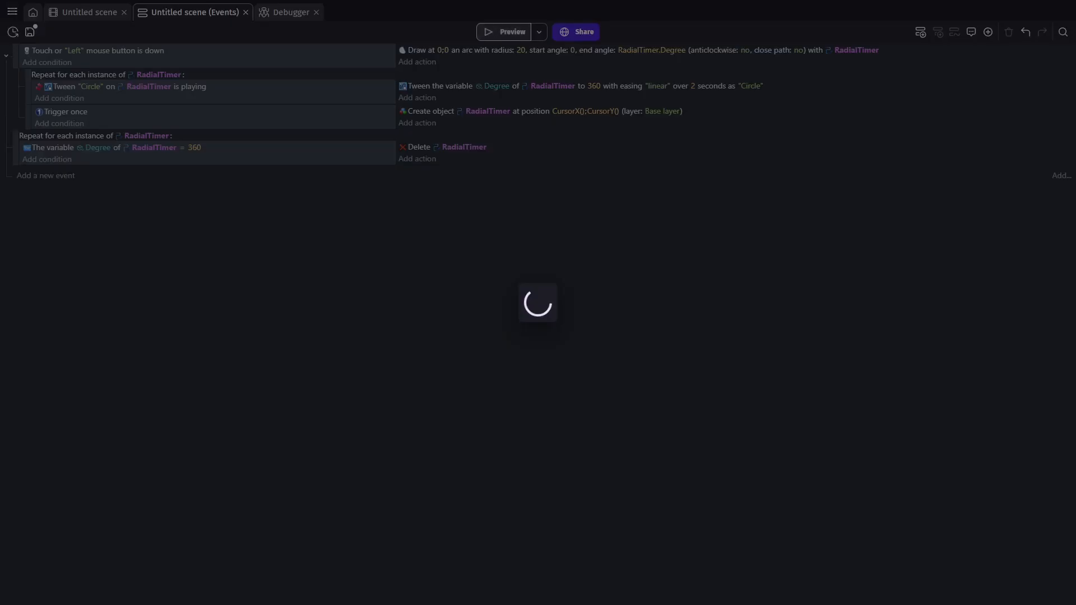
left_click(503, 31)
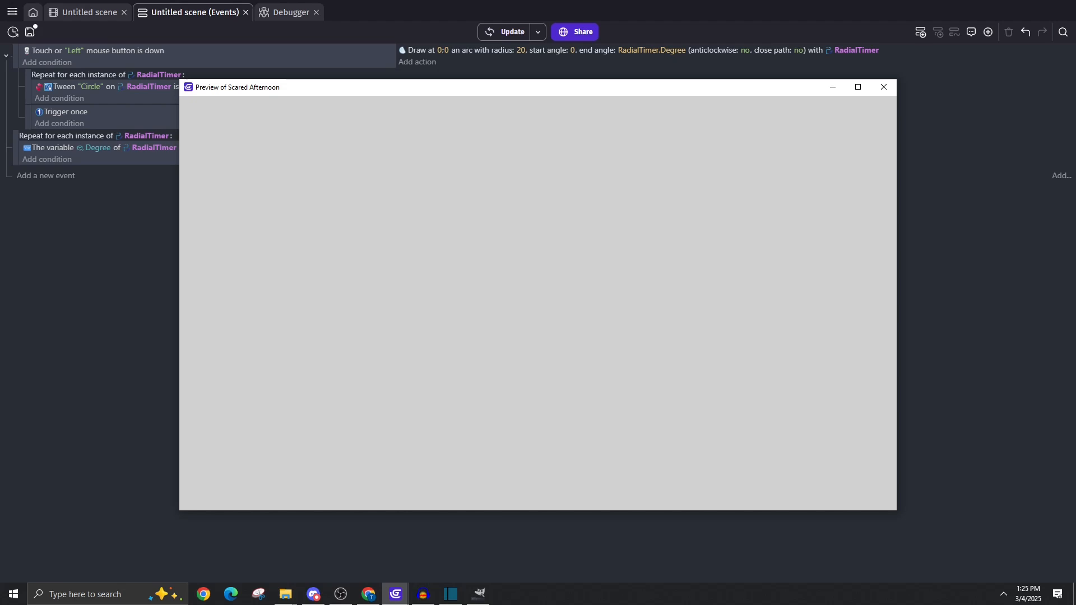
left_click(883, 88)
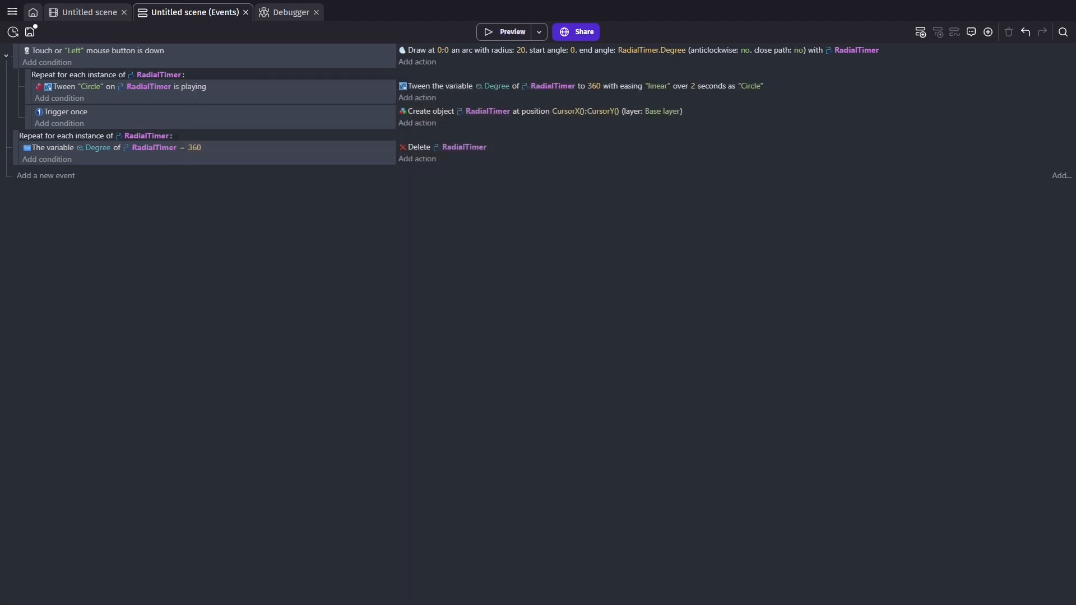
left_click(72, 11)
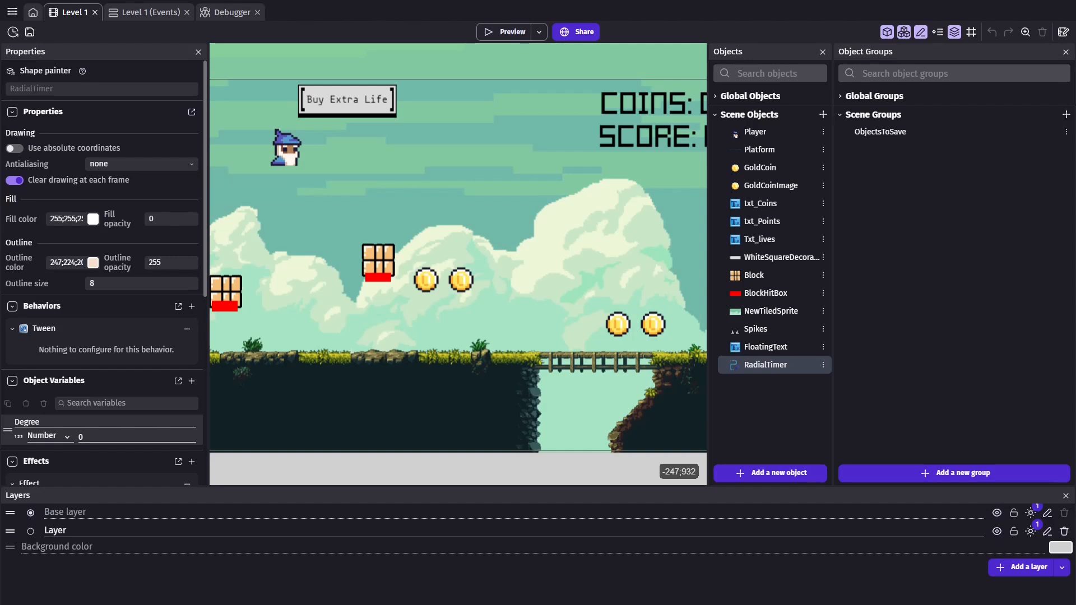
Review the RadialTimer object's properties, variables and effects in the Level 1 scene.
double_click(766, 364)
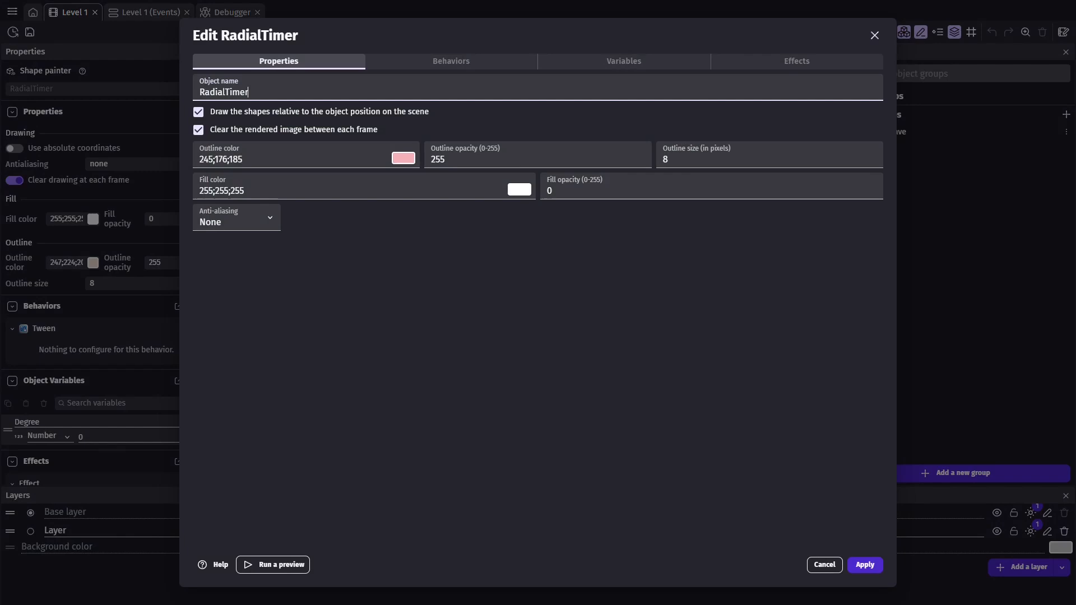
left_click(622, 60)
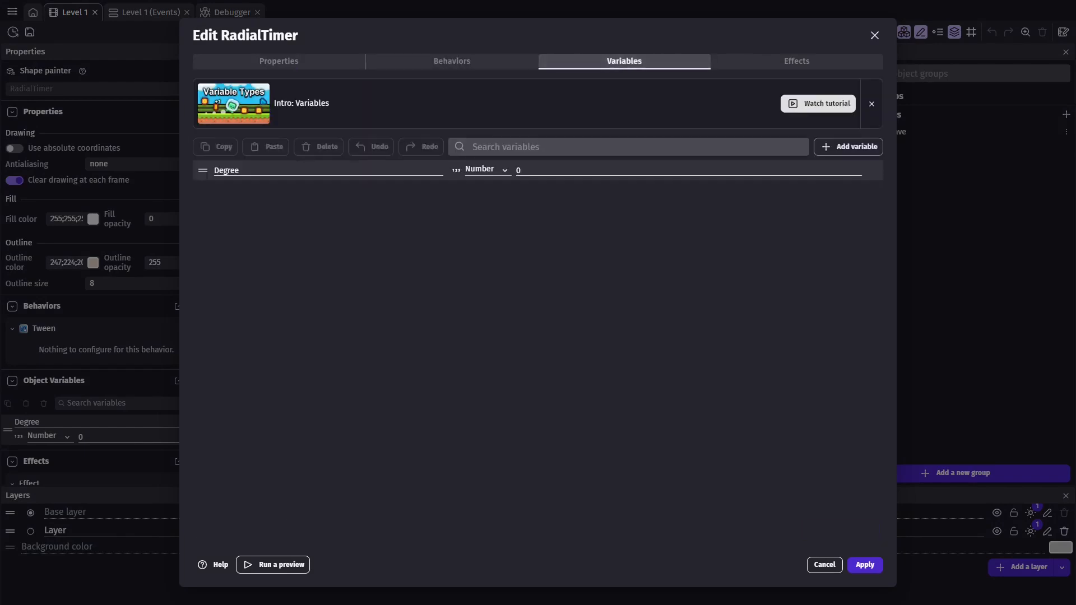
left_click(796, 61)
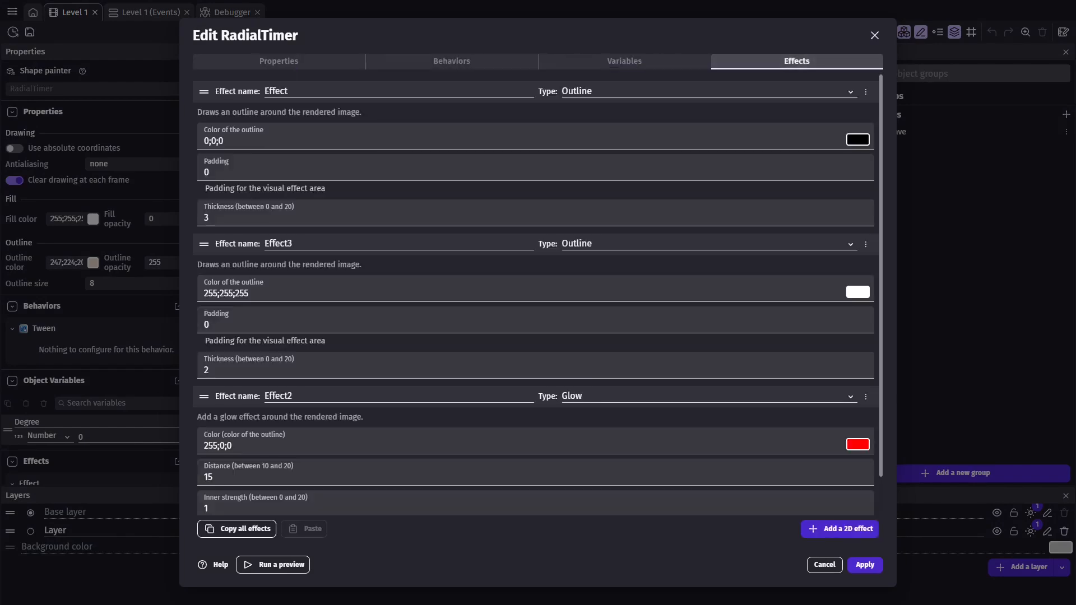
scroll("down", 3)
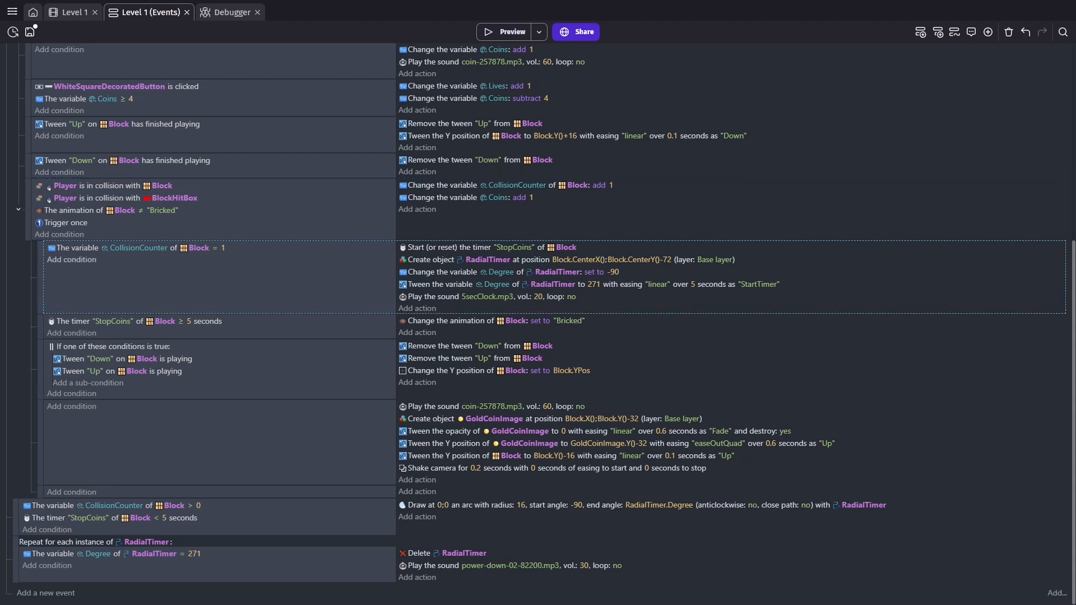
left_click(137, 247)
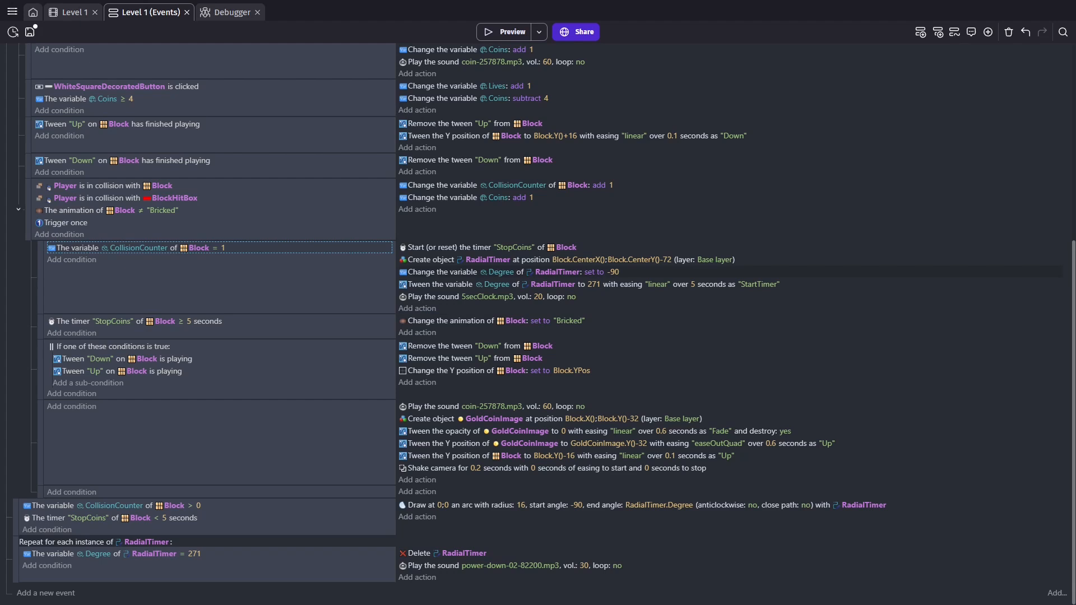
left_click(563, 259)
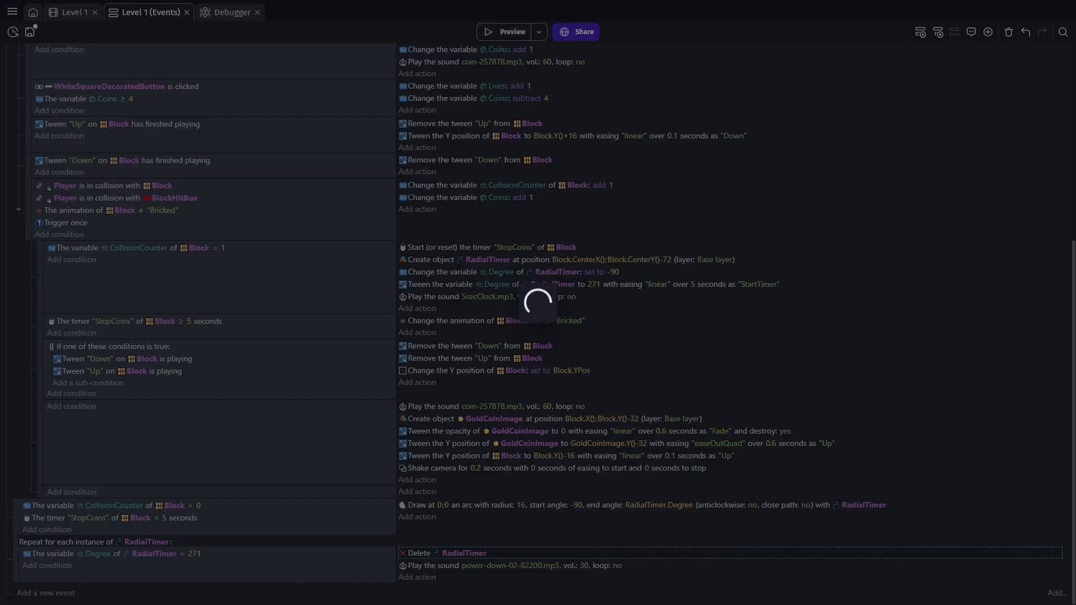
left_click(512, 31)
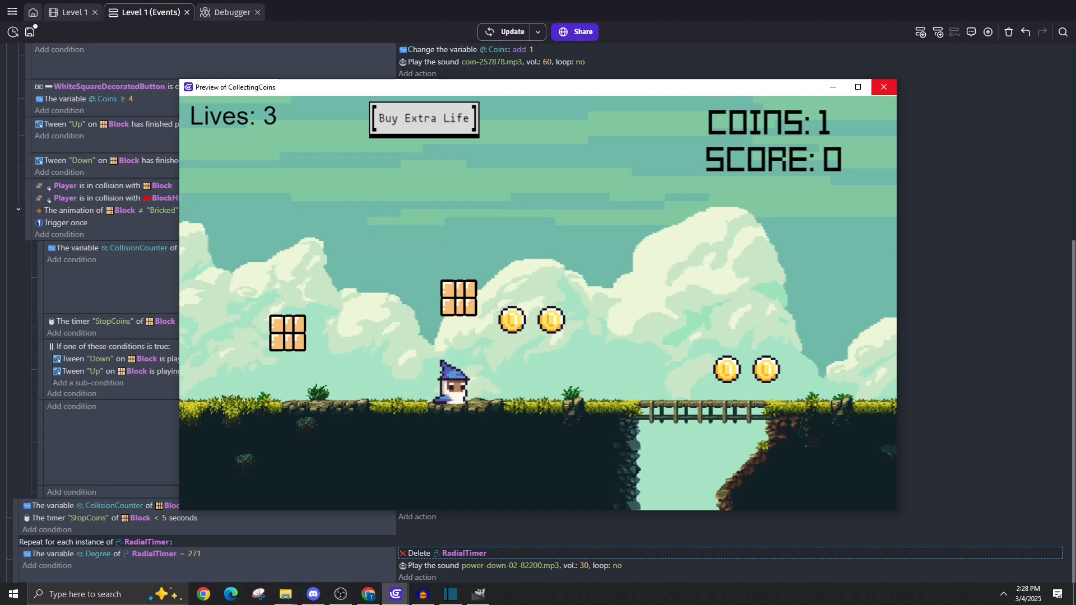
left_click(883, 87)
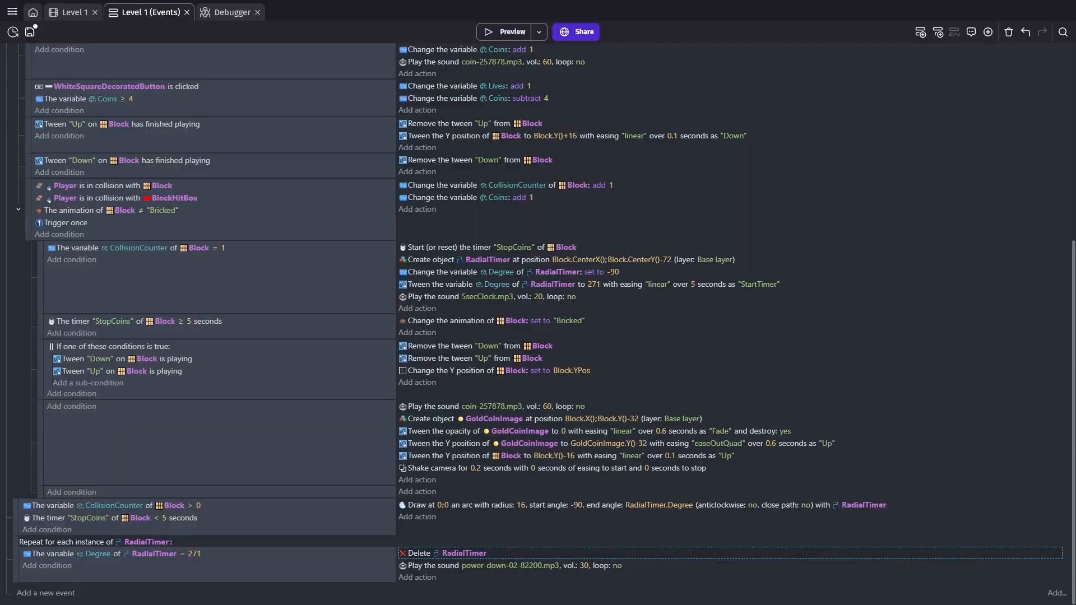
left_click(505, 31)
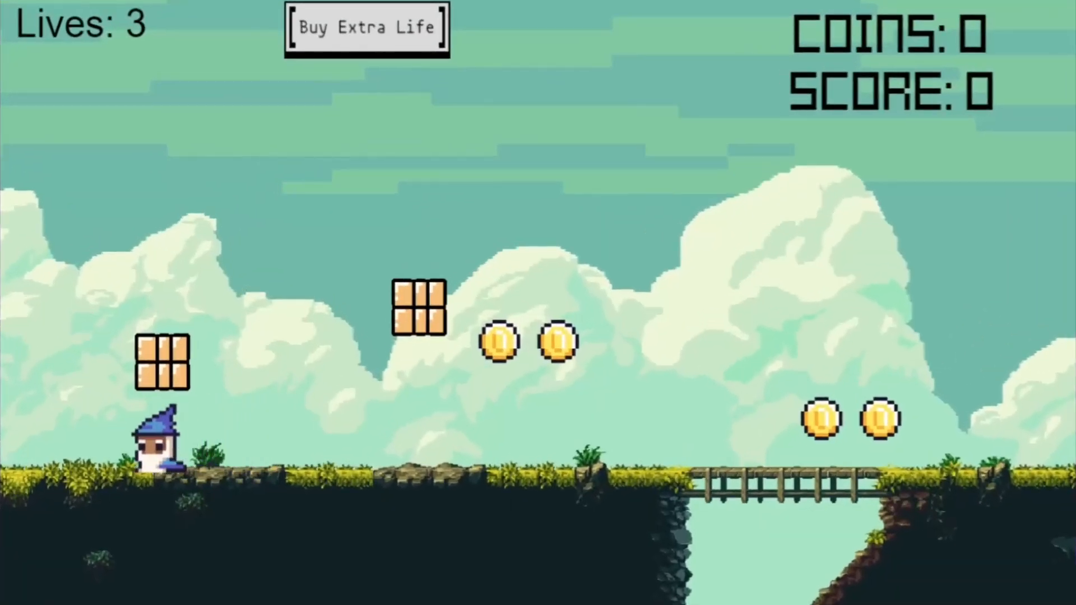